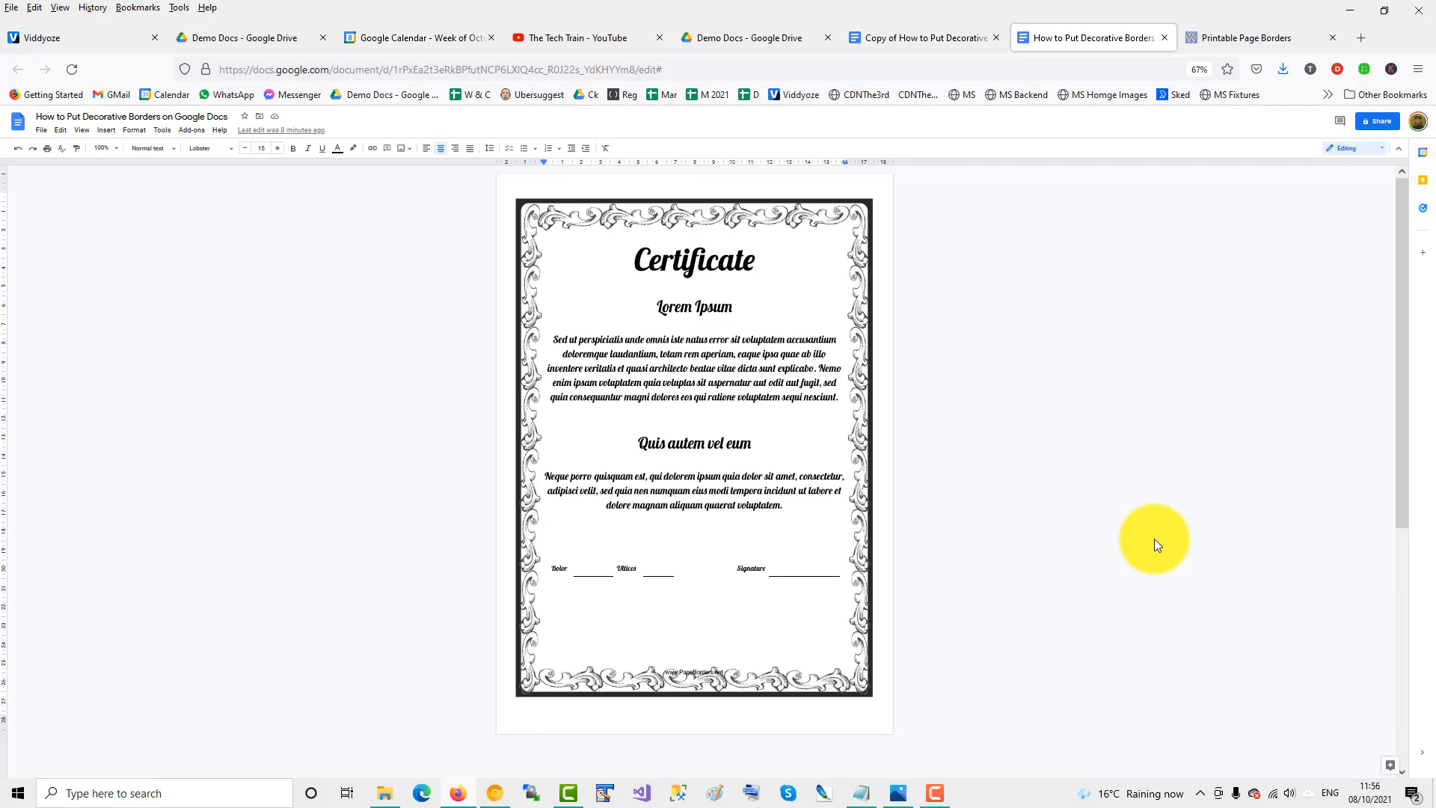
pyautogui.moveTo(934, 37)
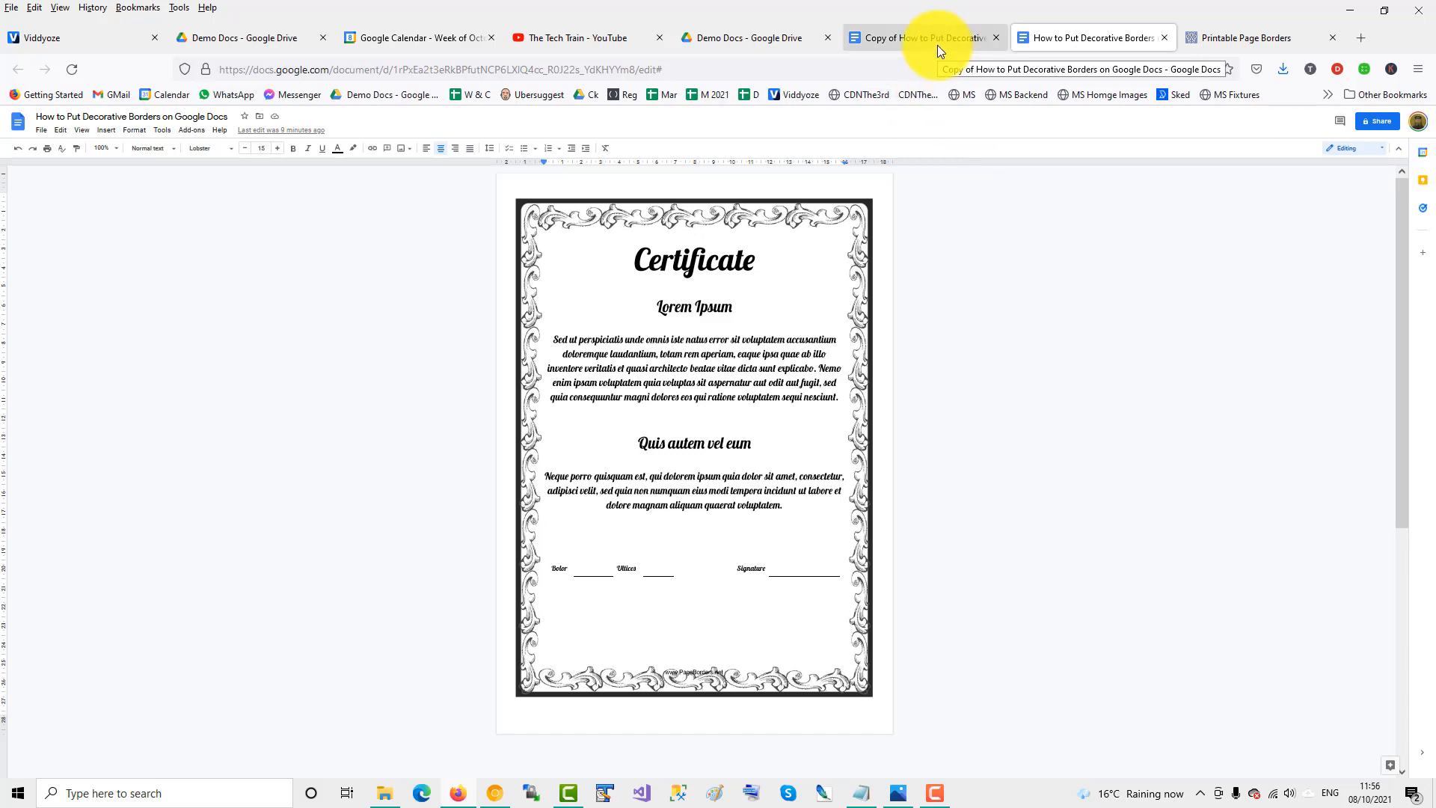
# Switch to the 'Copy of How to Put Decorative Borders' certificate without a border.
pyautogui.click(916, 37)
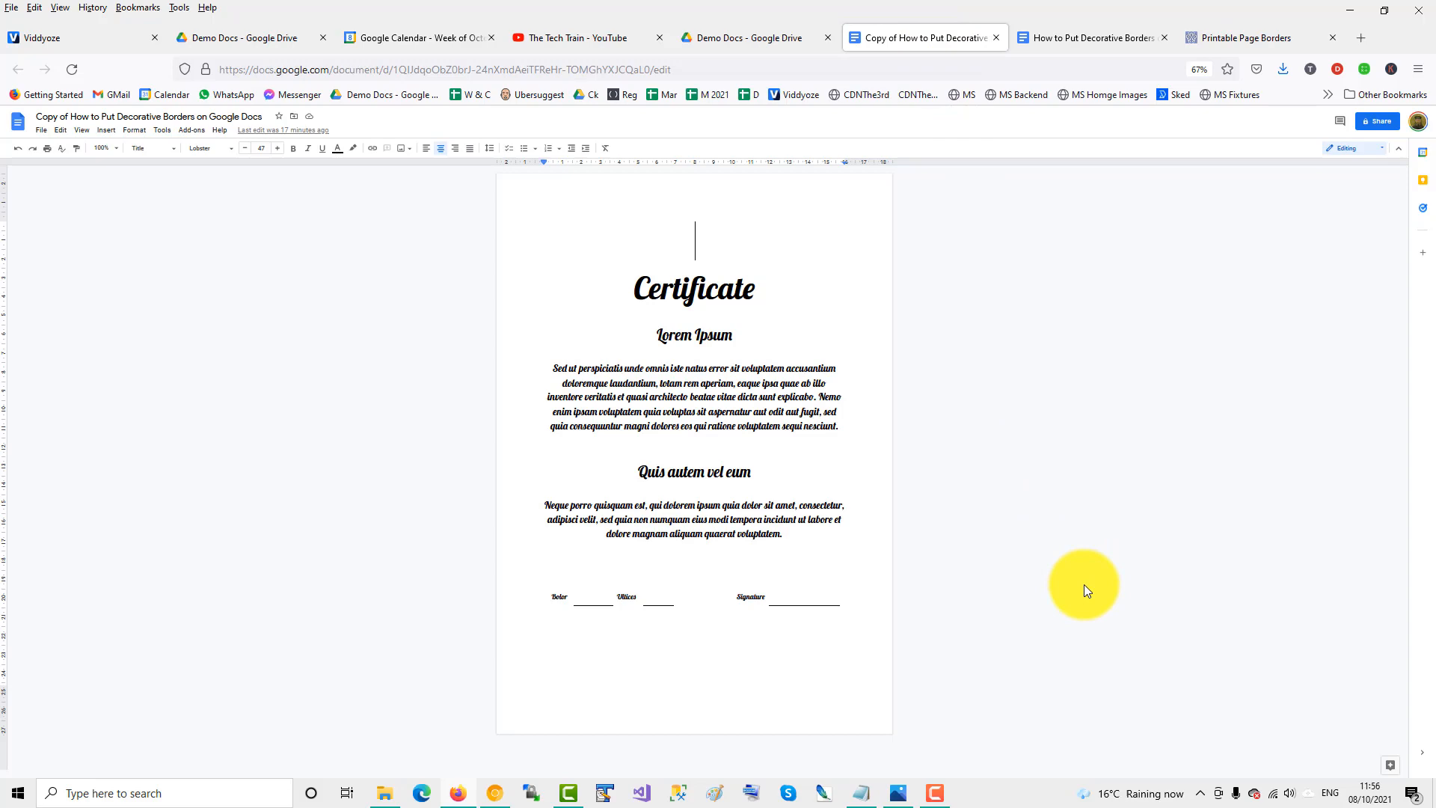
pyautogui.moveTo(1088, 582)
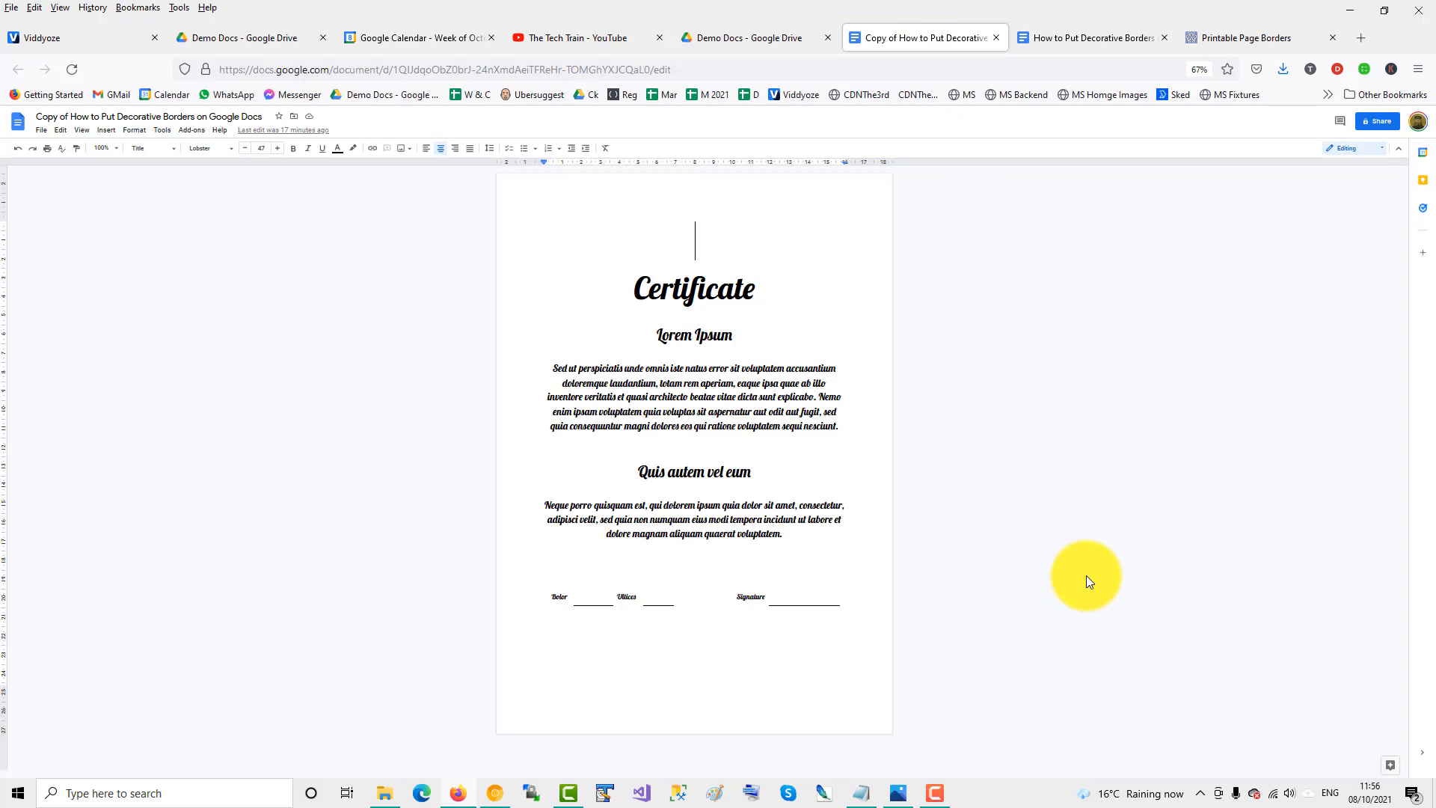
pyautogui.moveTo(631, 294)
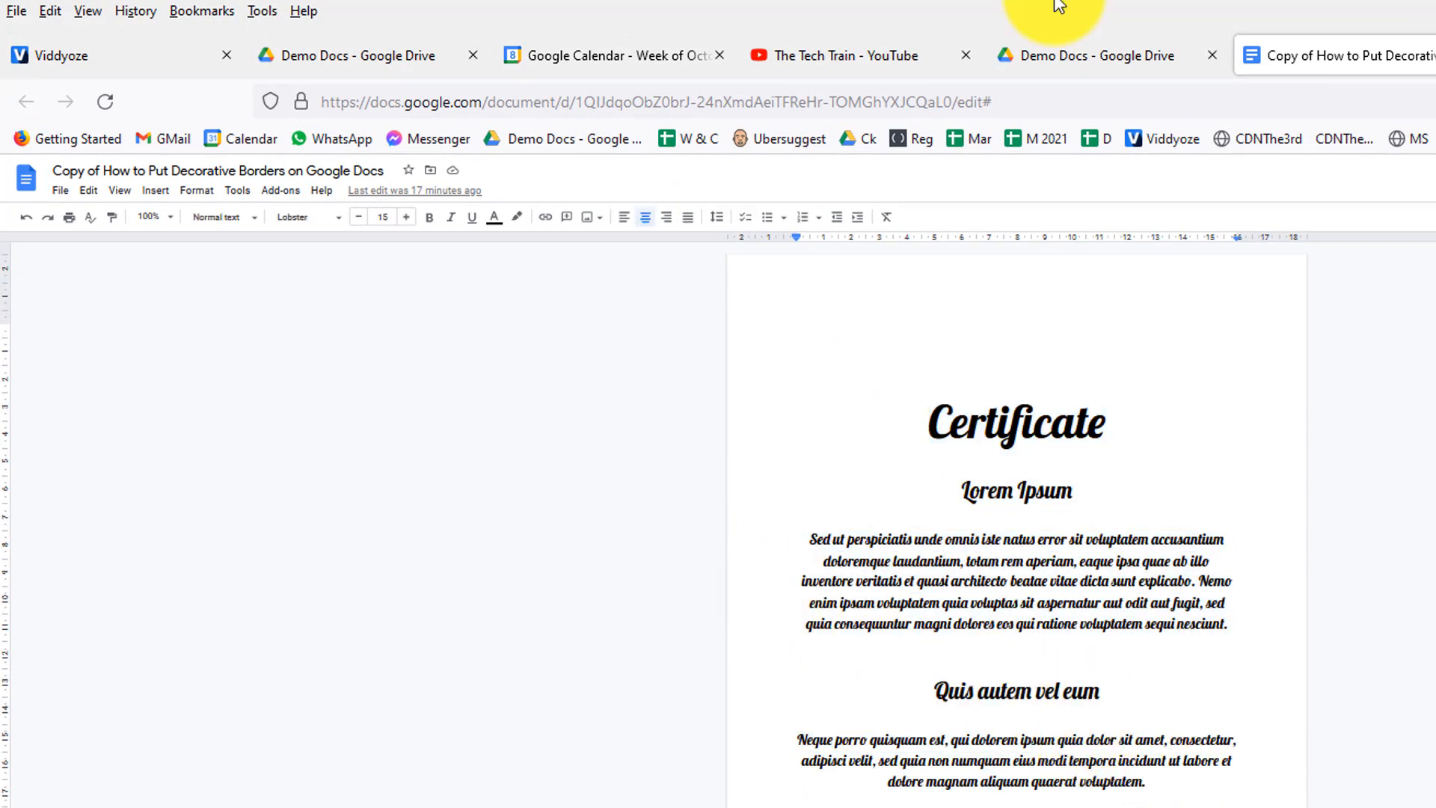
pyautogui.moveTo(574, 317)
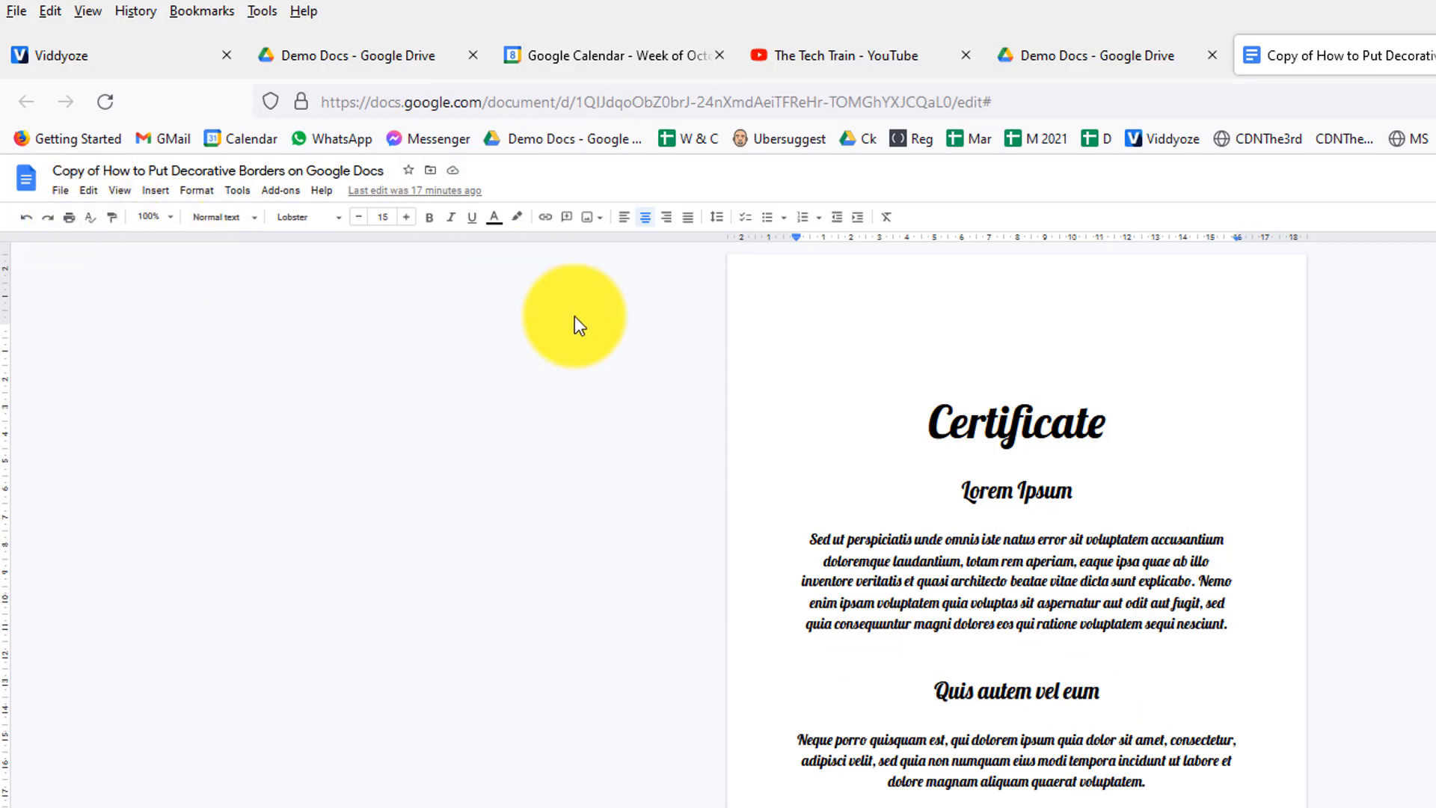
pyautogui.moveTo(58, 199)
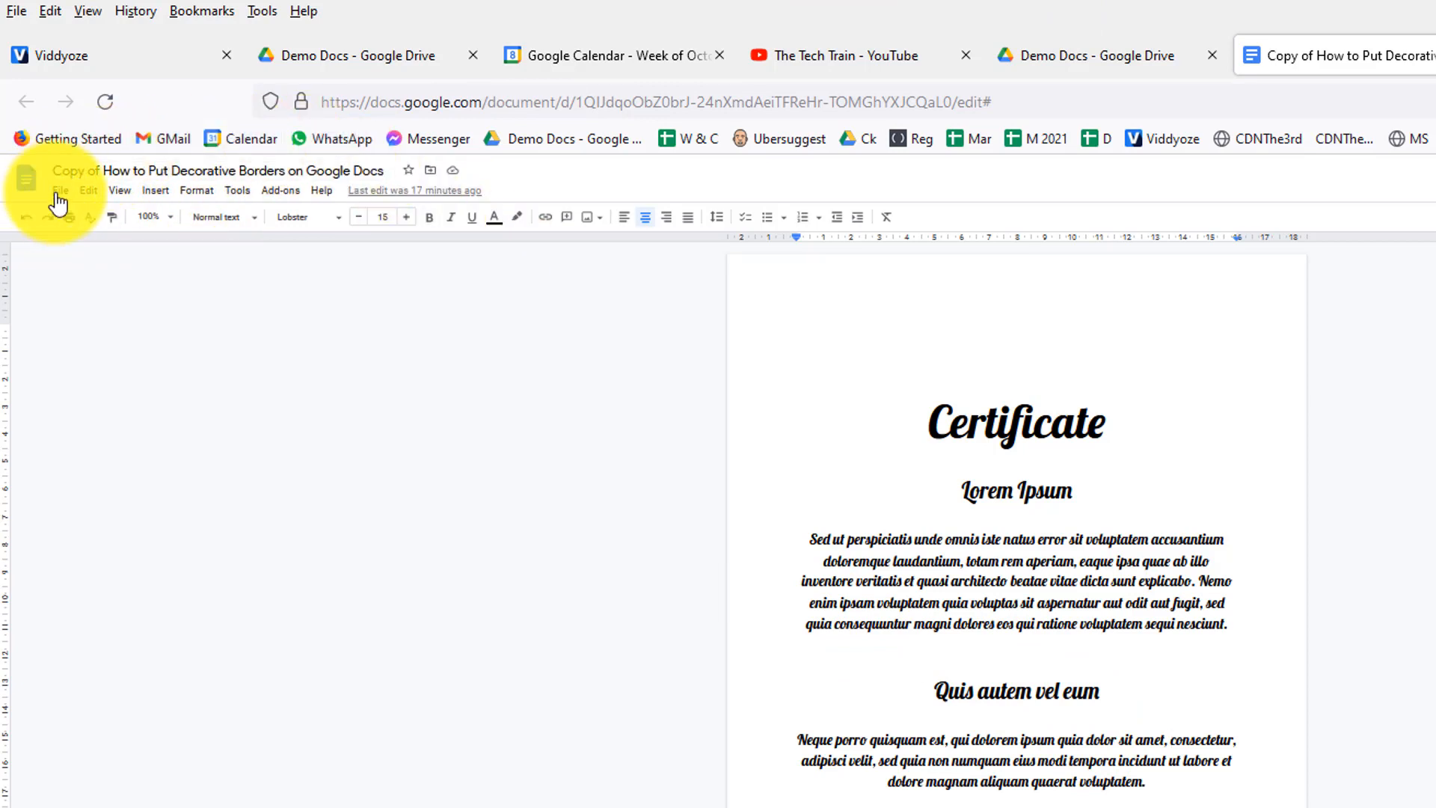
# Apply Page setup with Top 1 and Bottom 1 cm margins to the whole document.
pyautogui.click(59, 190)
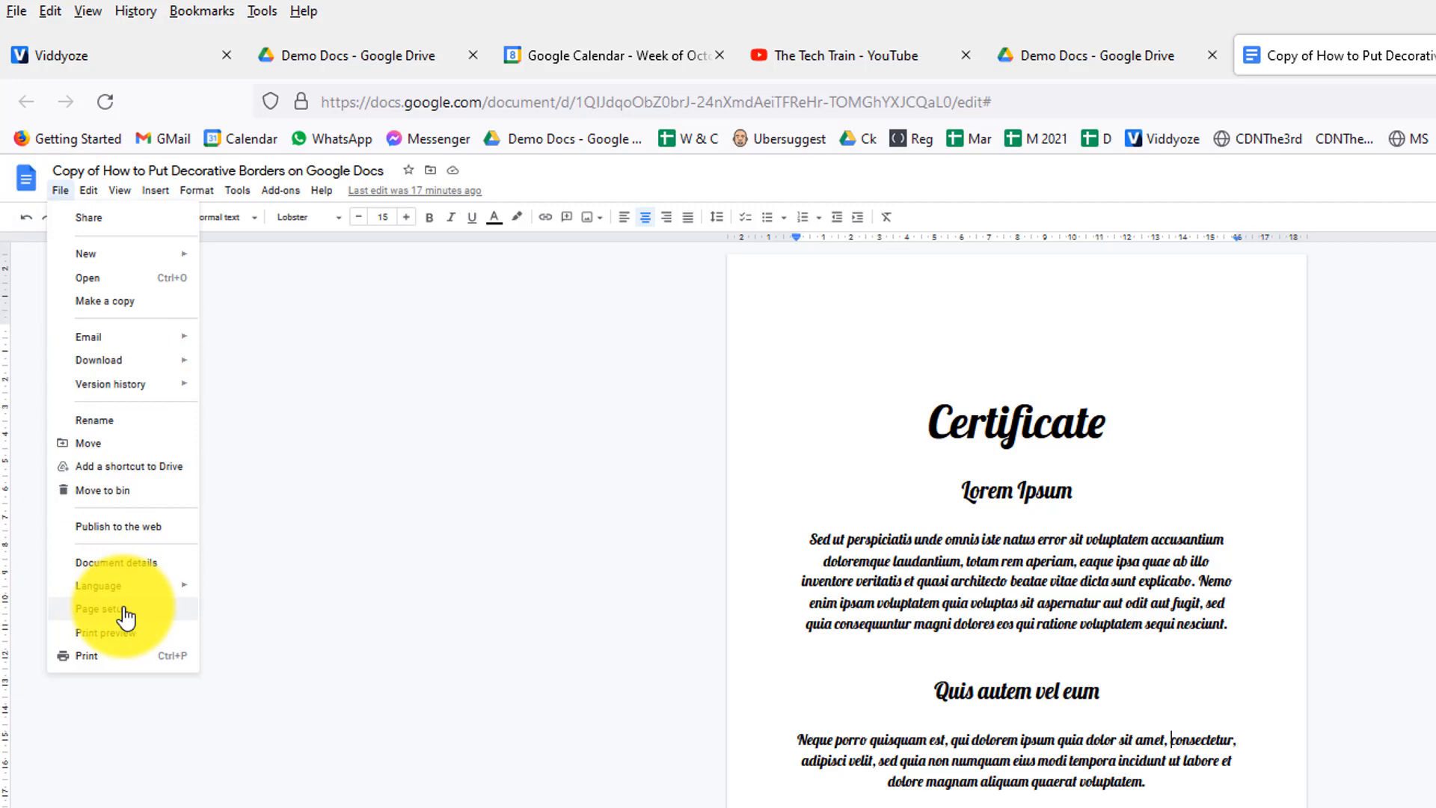
pyautogui.click(100, 607)
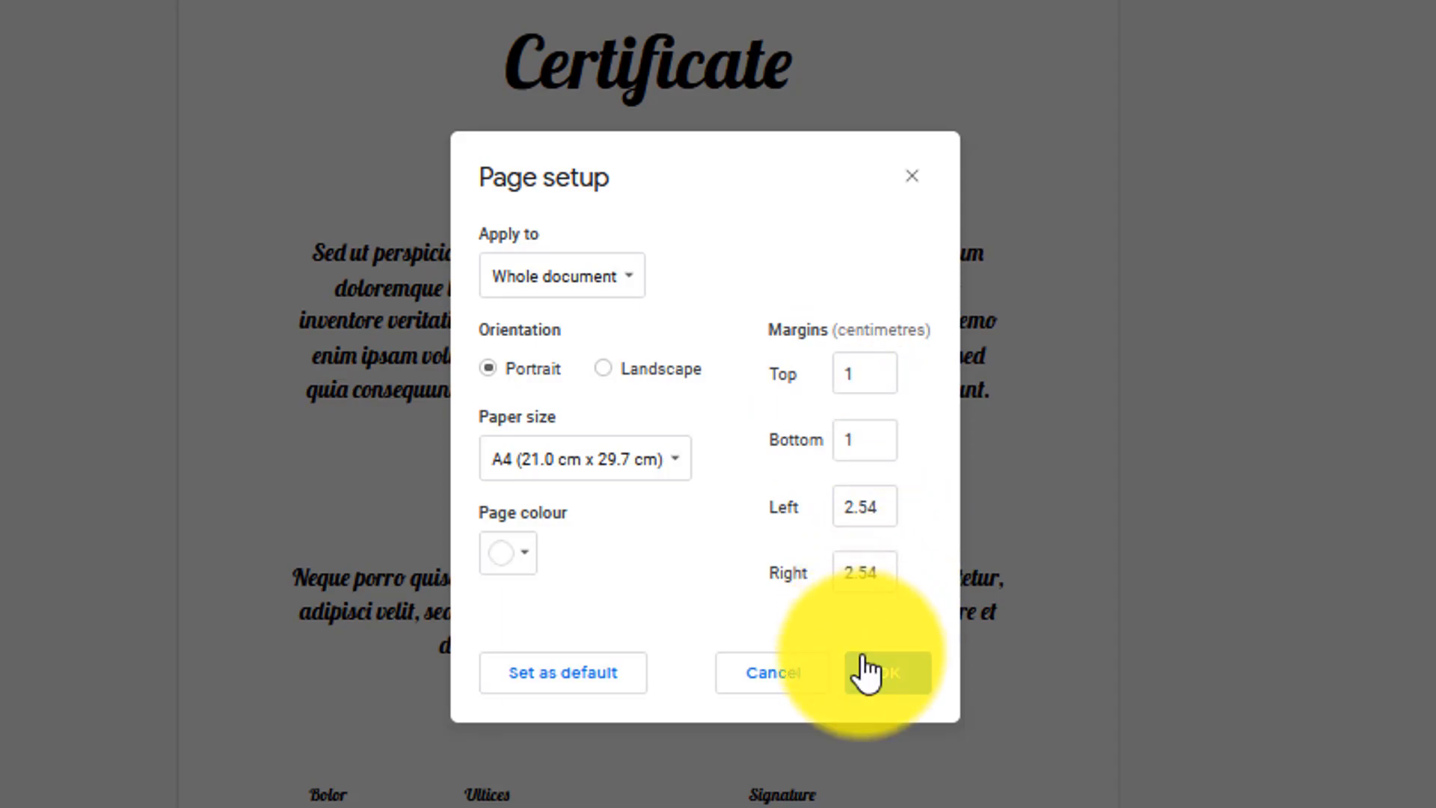
pyautogui.click(884, 674)
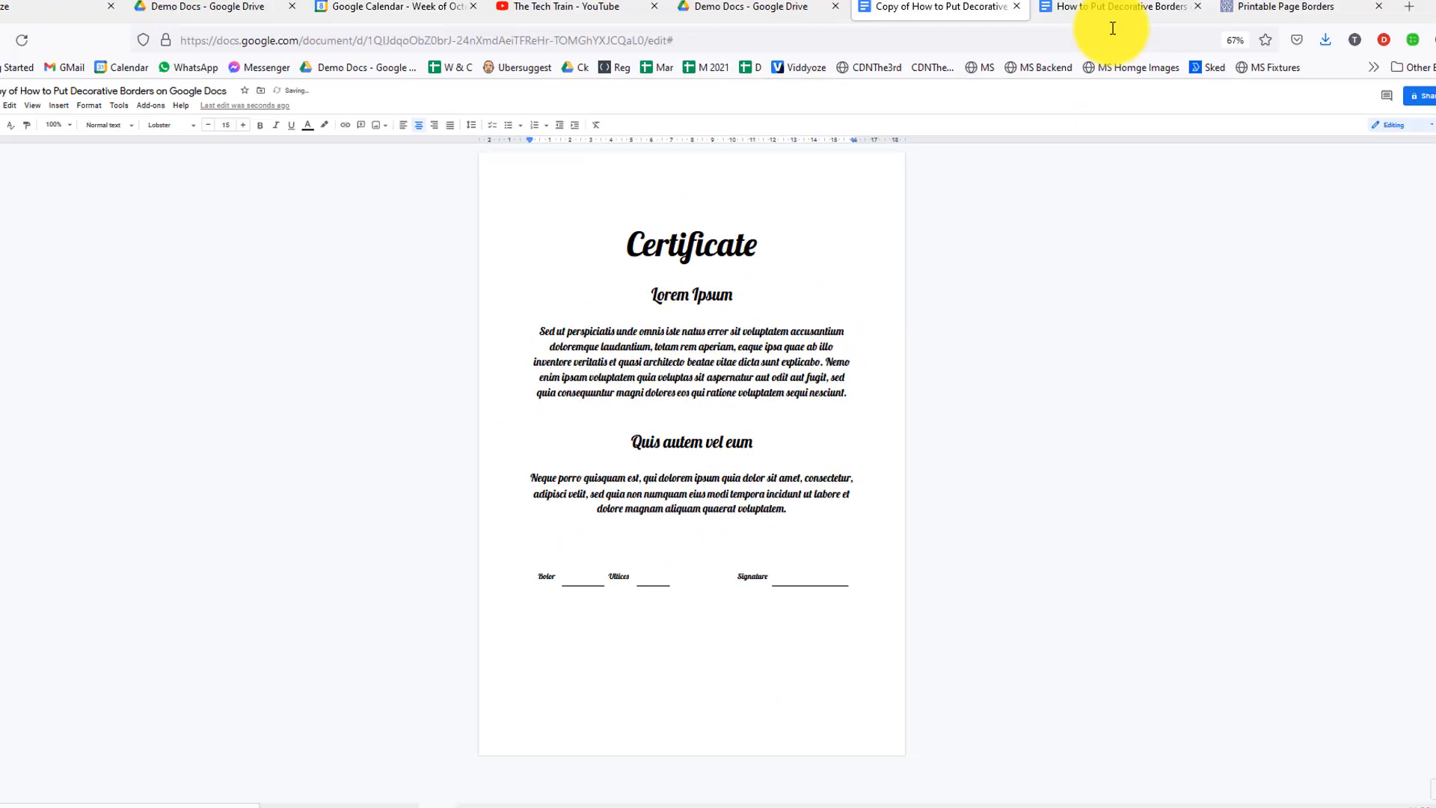
# Download the Fancy Decoration Border from pageborders.net as a JPG and save the file.
pyautogui.click(1265, 38)
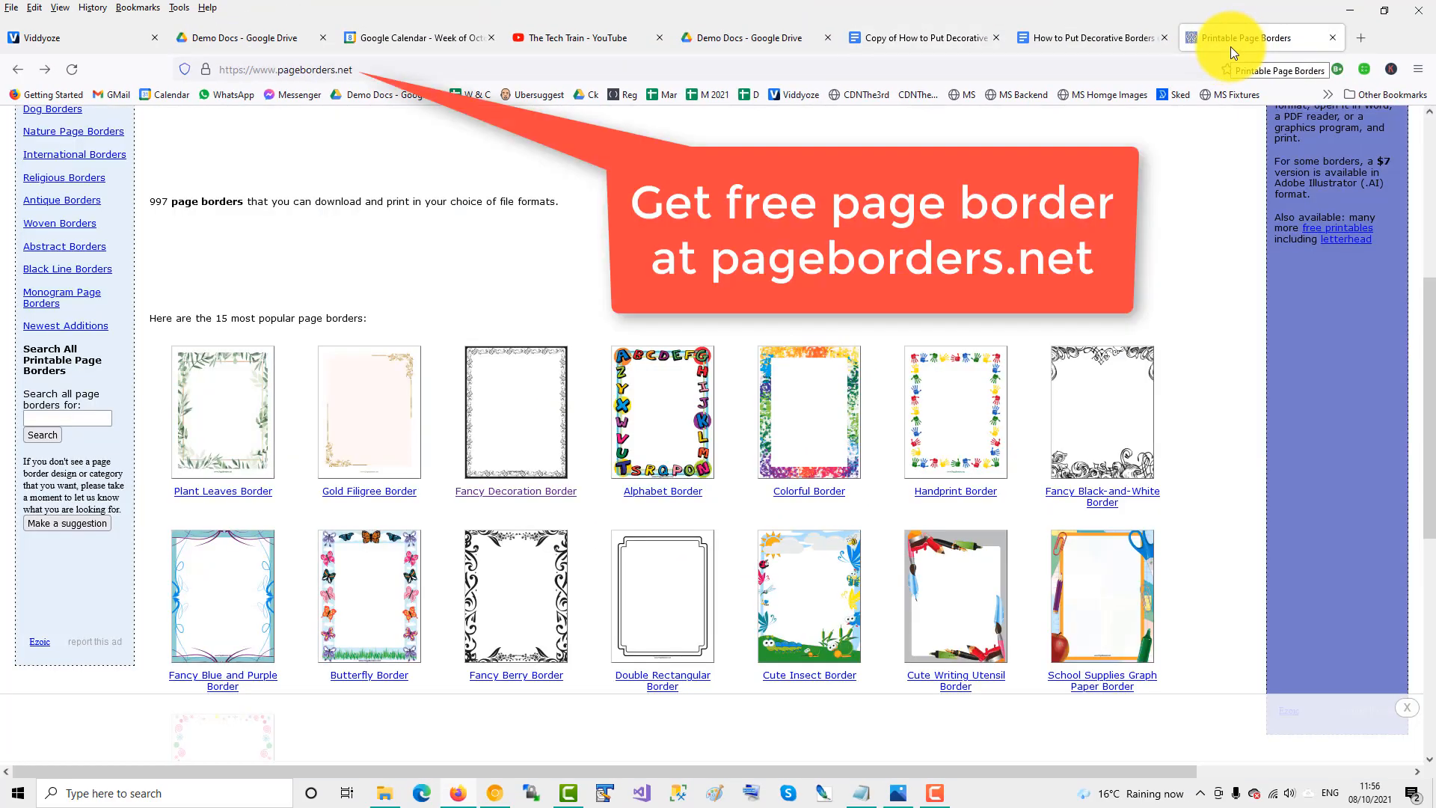
pyautogui.moveTo(929, 413)
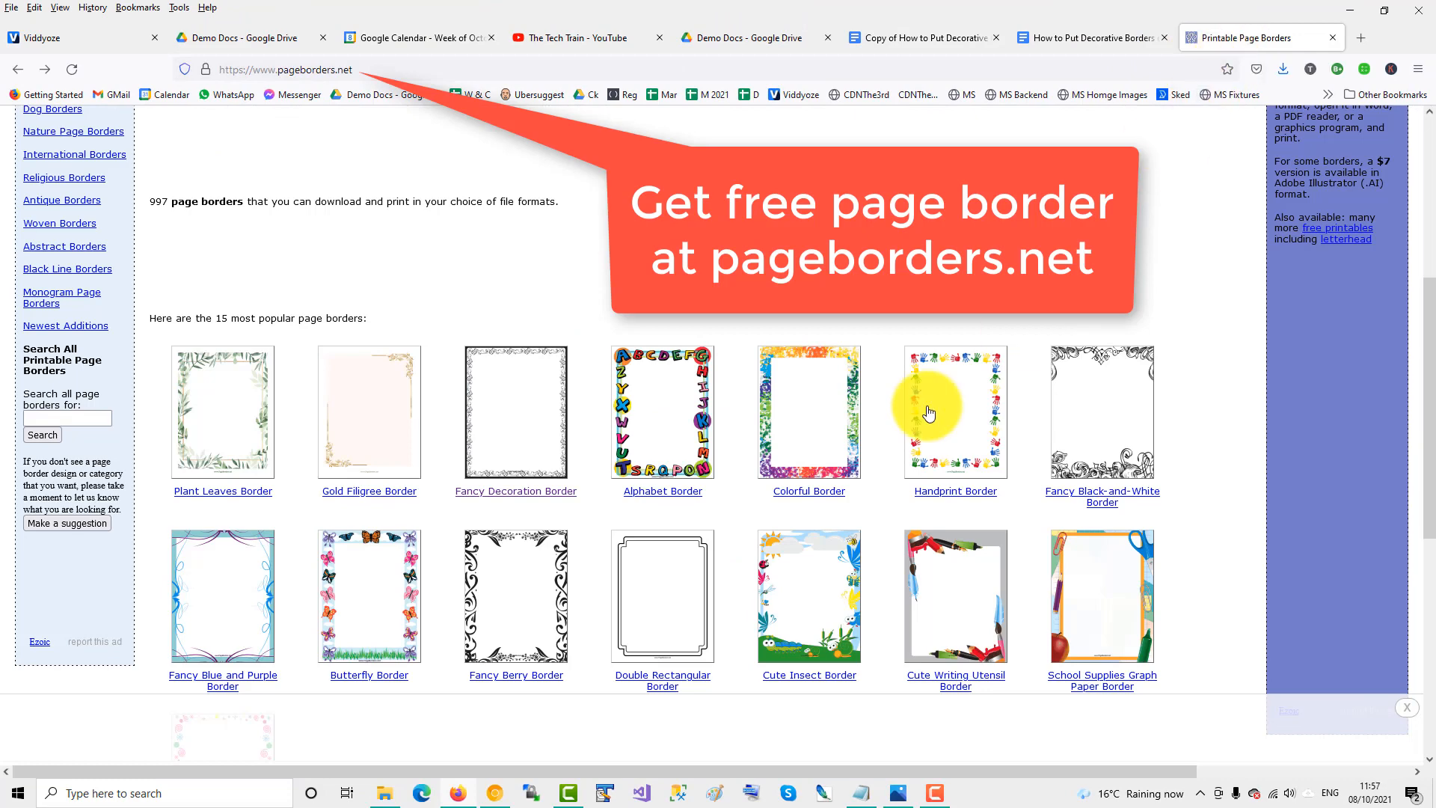
pyautogui.click(516, 413)
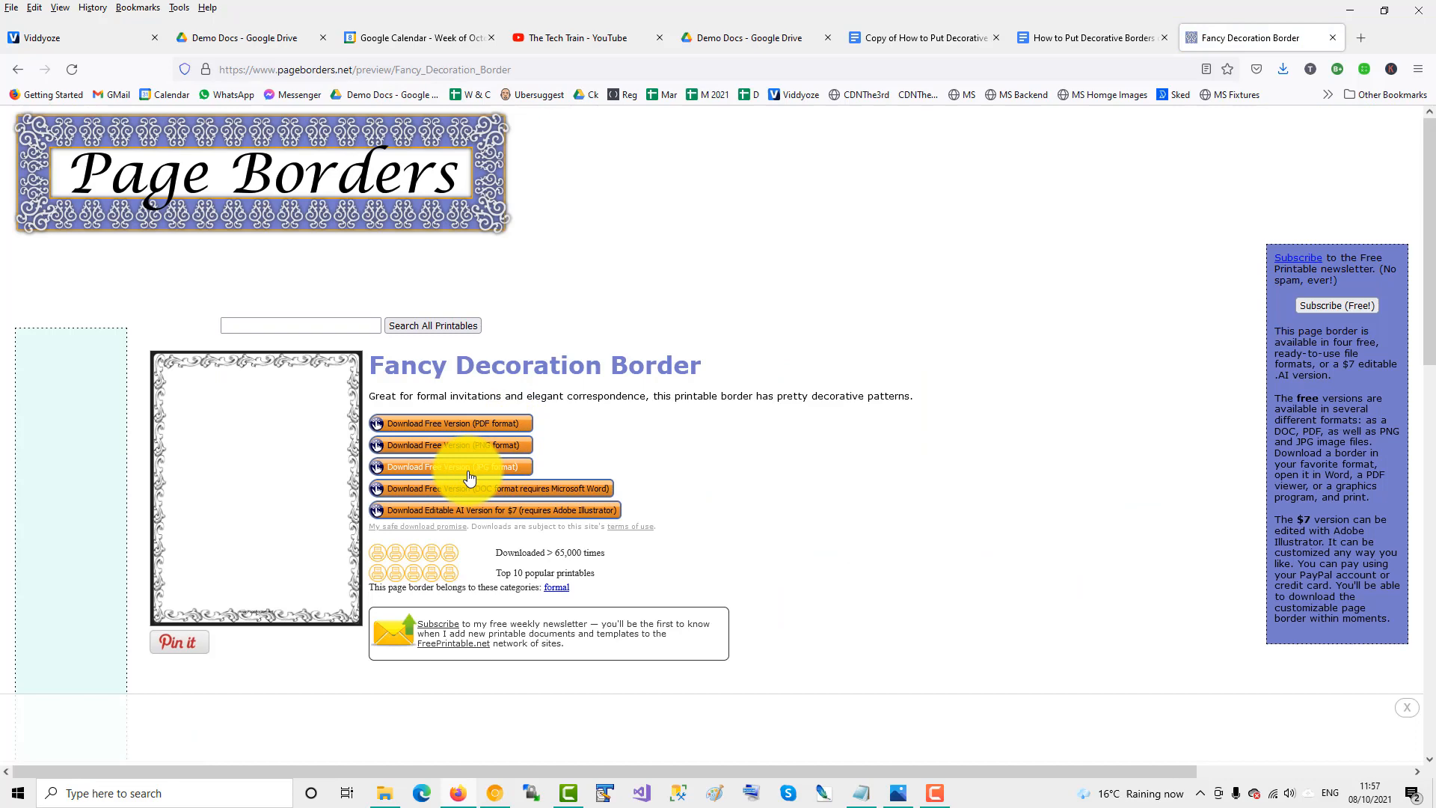
pyautogui.click(449, 467)
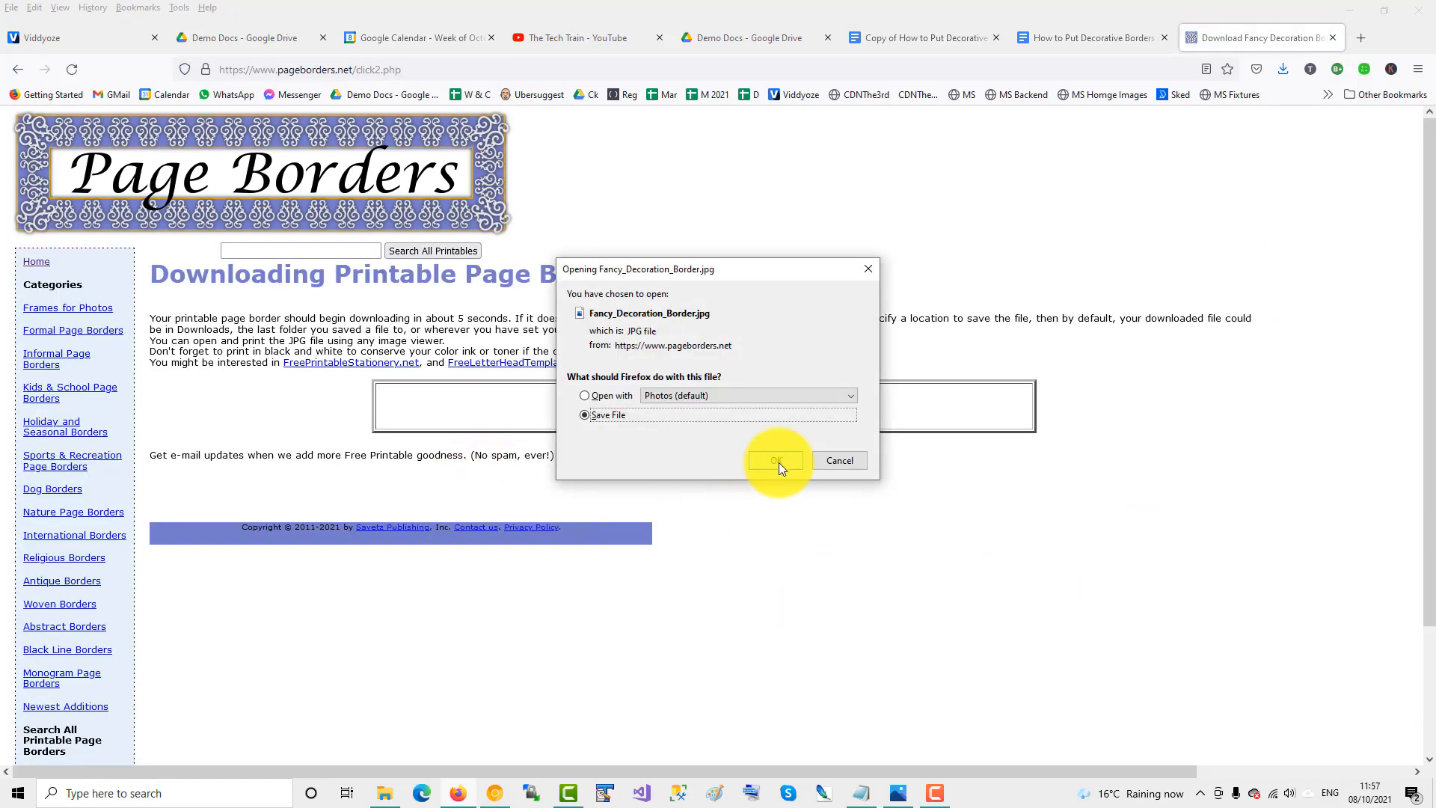
pyautogui.click(915, 38)
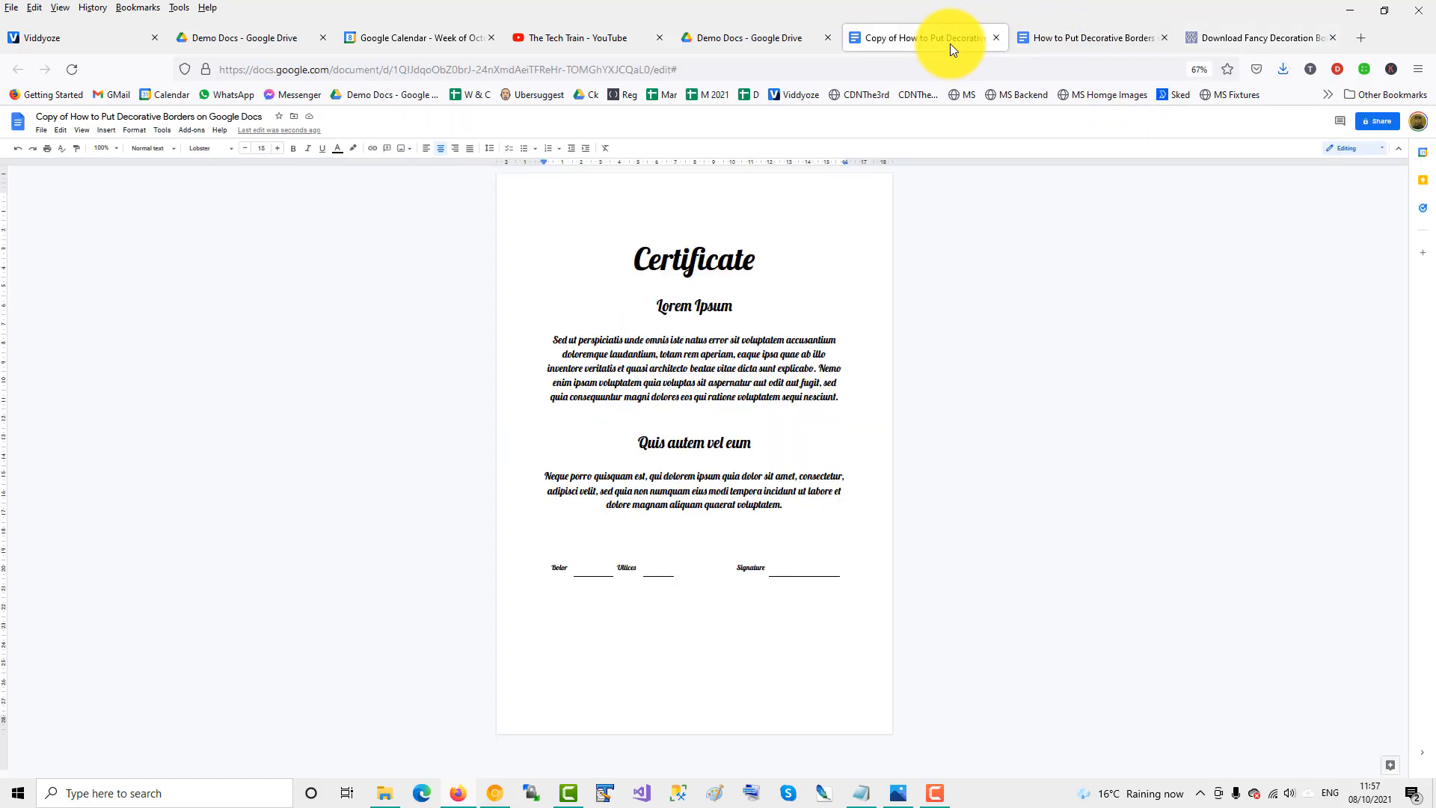
pyautogui.moveTo(862, 342)
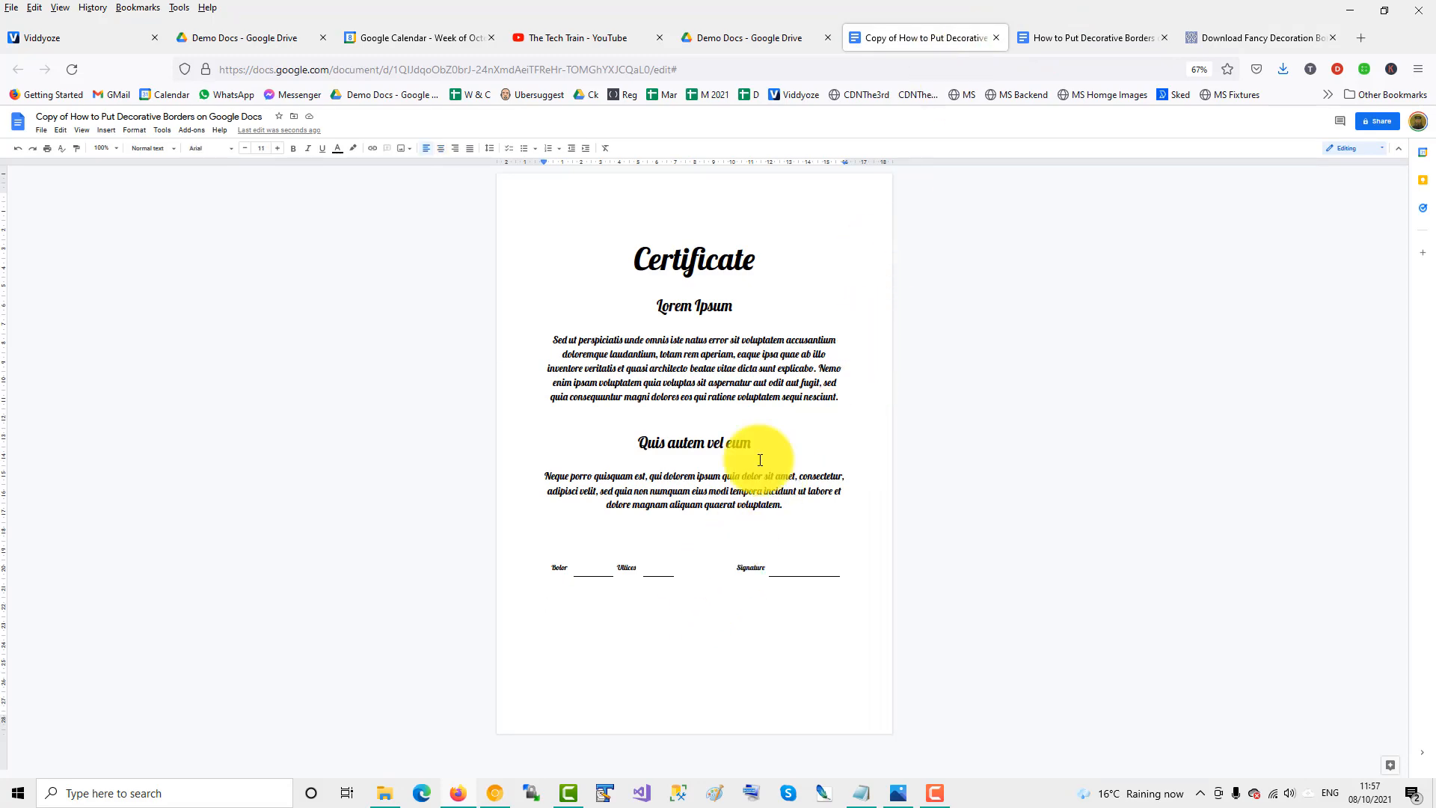
# Upload Fancy_Decoration_Border.jpg from Downloads into the certificate document.
pyautogui.click(105, 129)
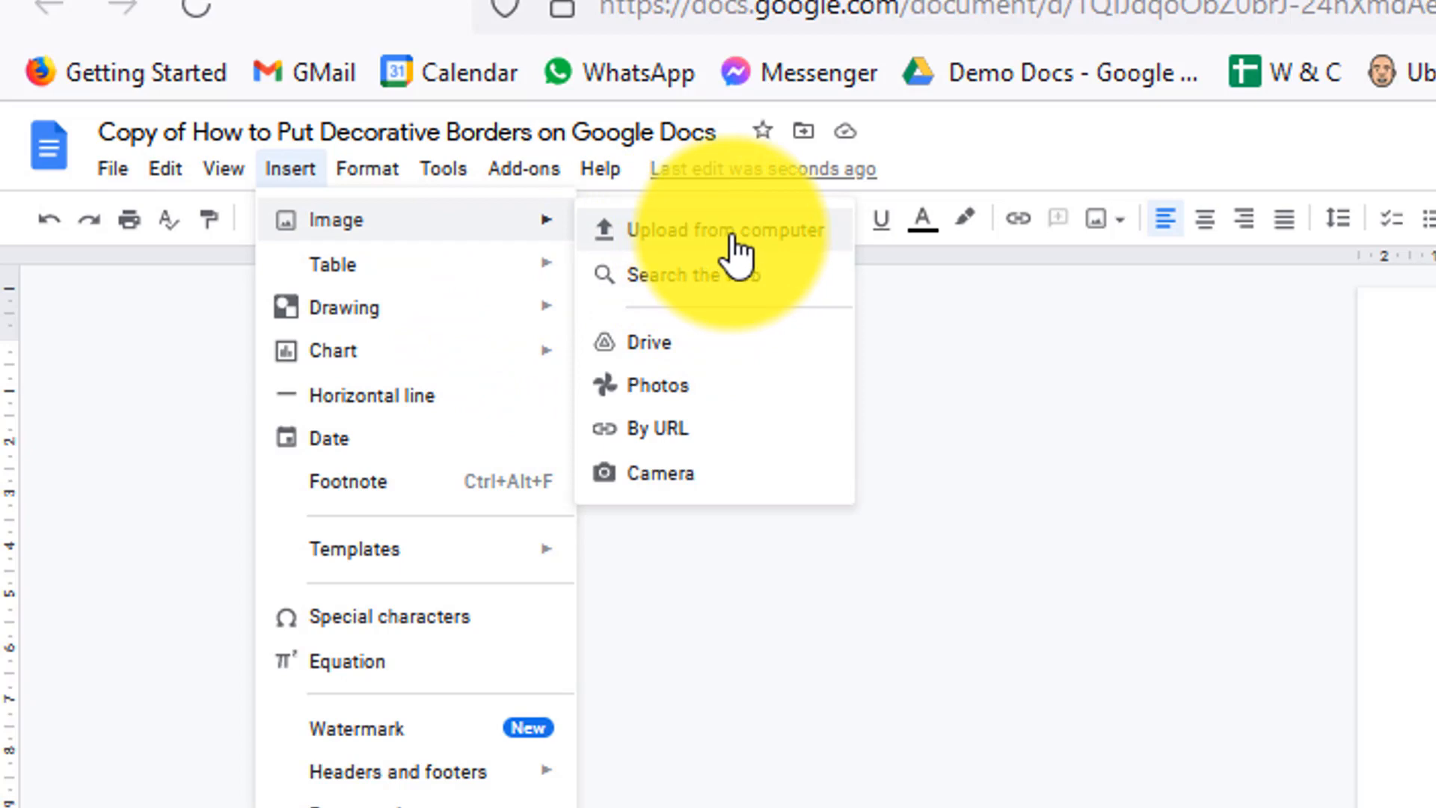
pyautogui.moveTo(751, 254)
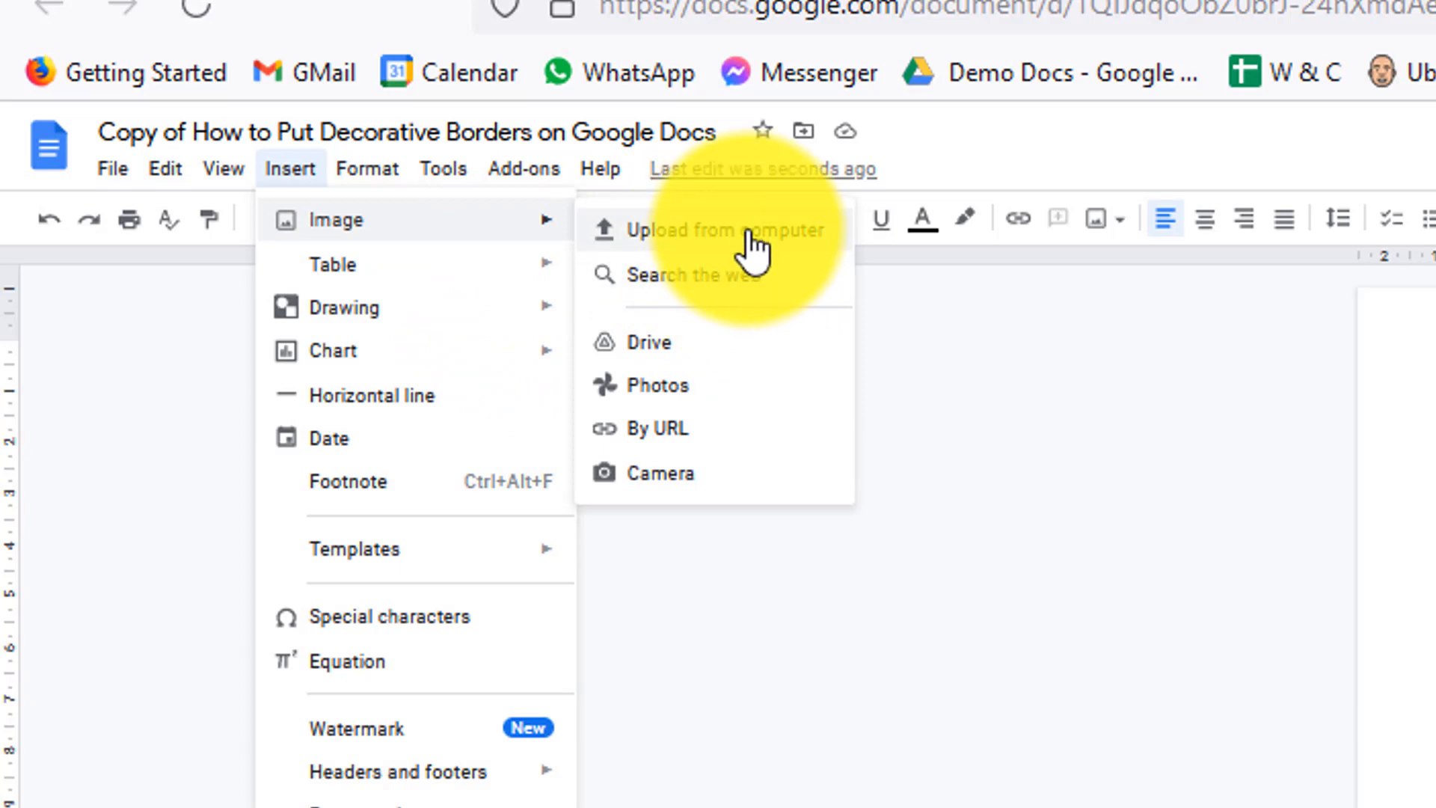
pyautogui.click(726, 229)
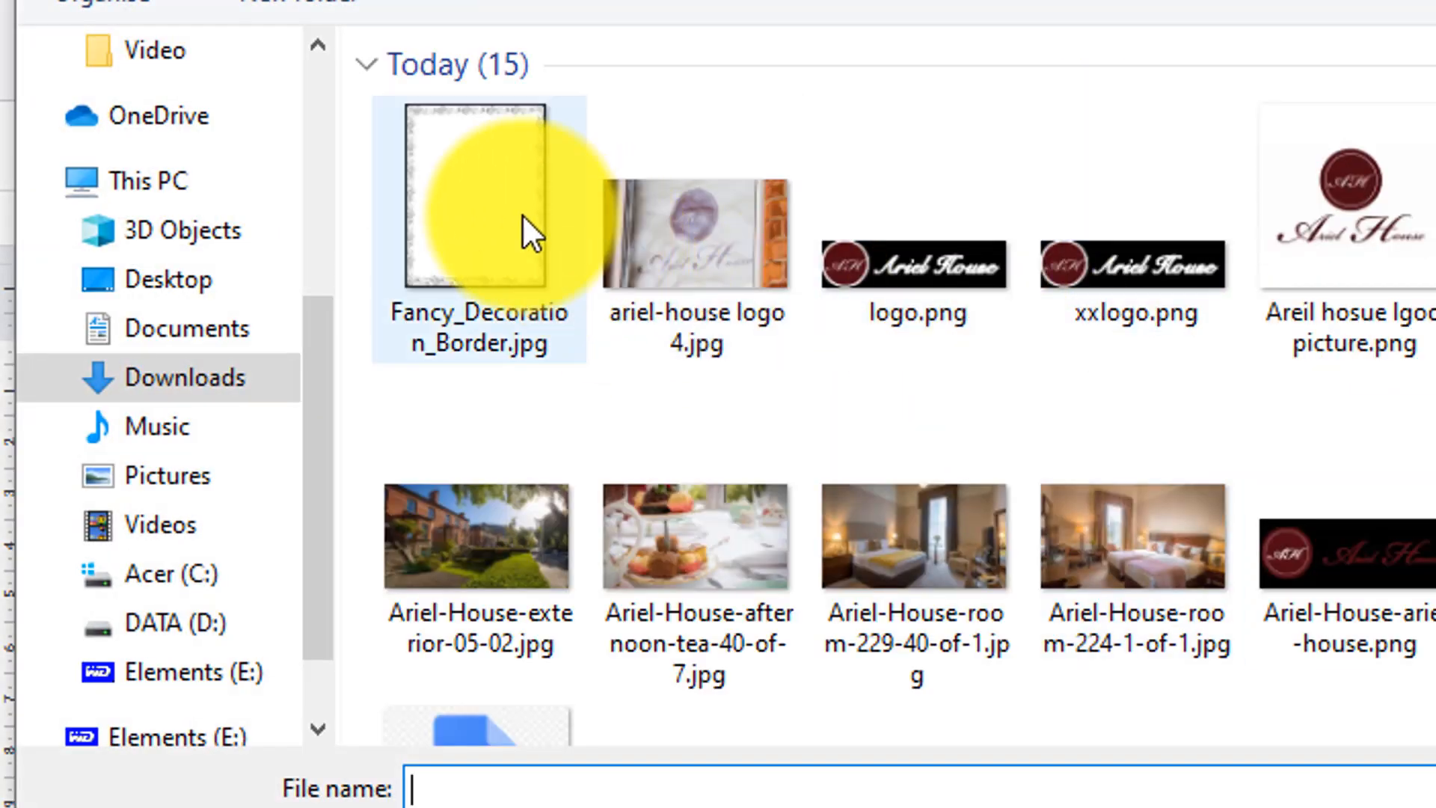
pyautogui.click(478, 194)
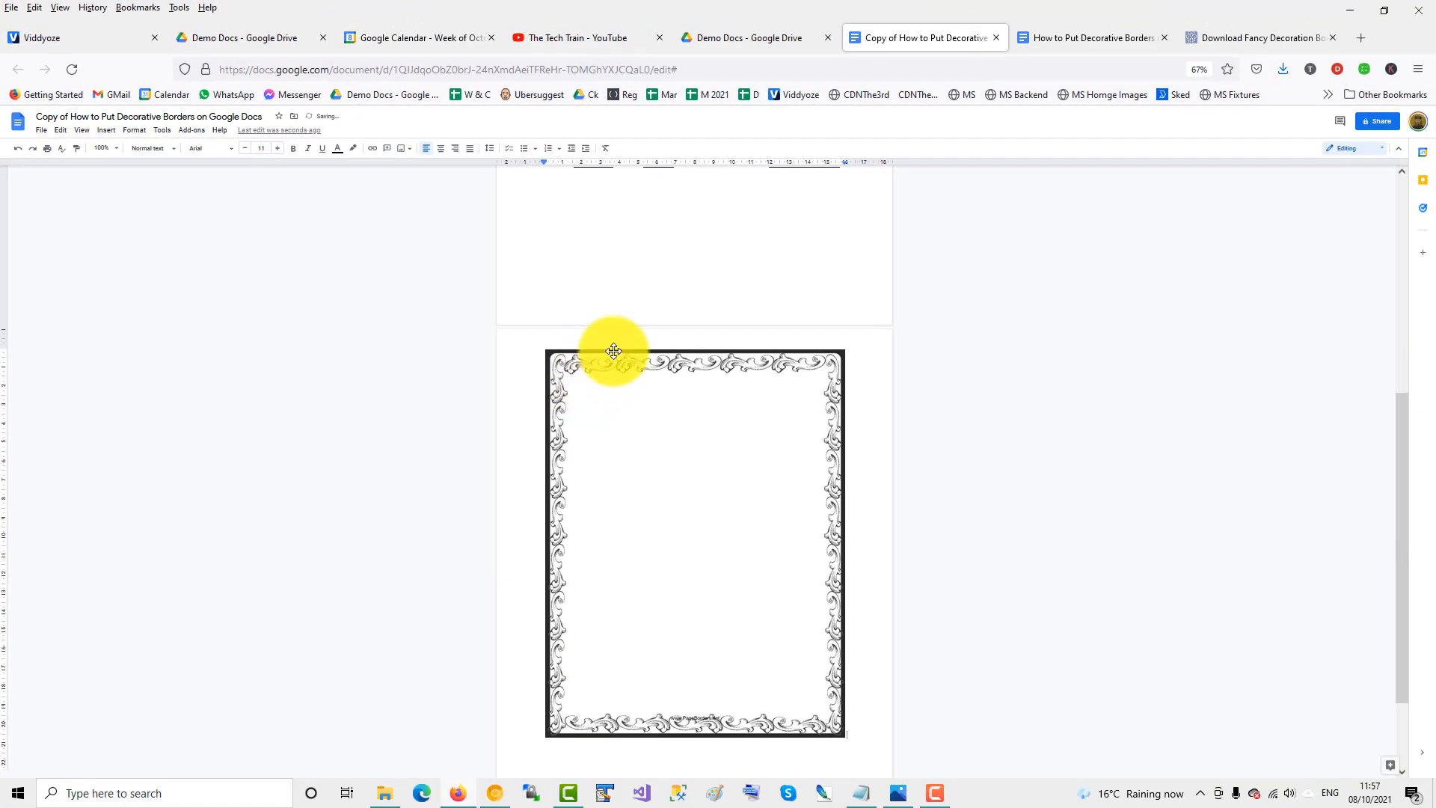
pyautogui.scroll(3)
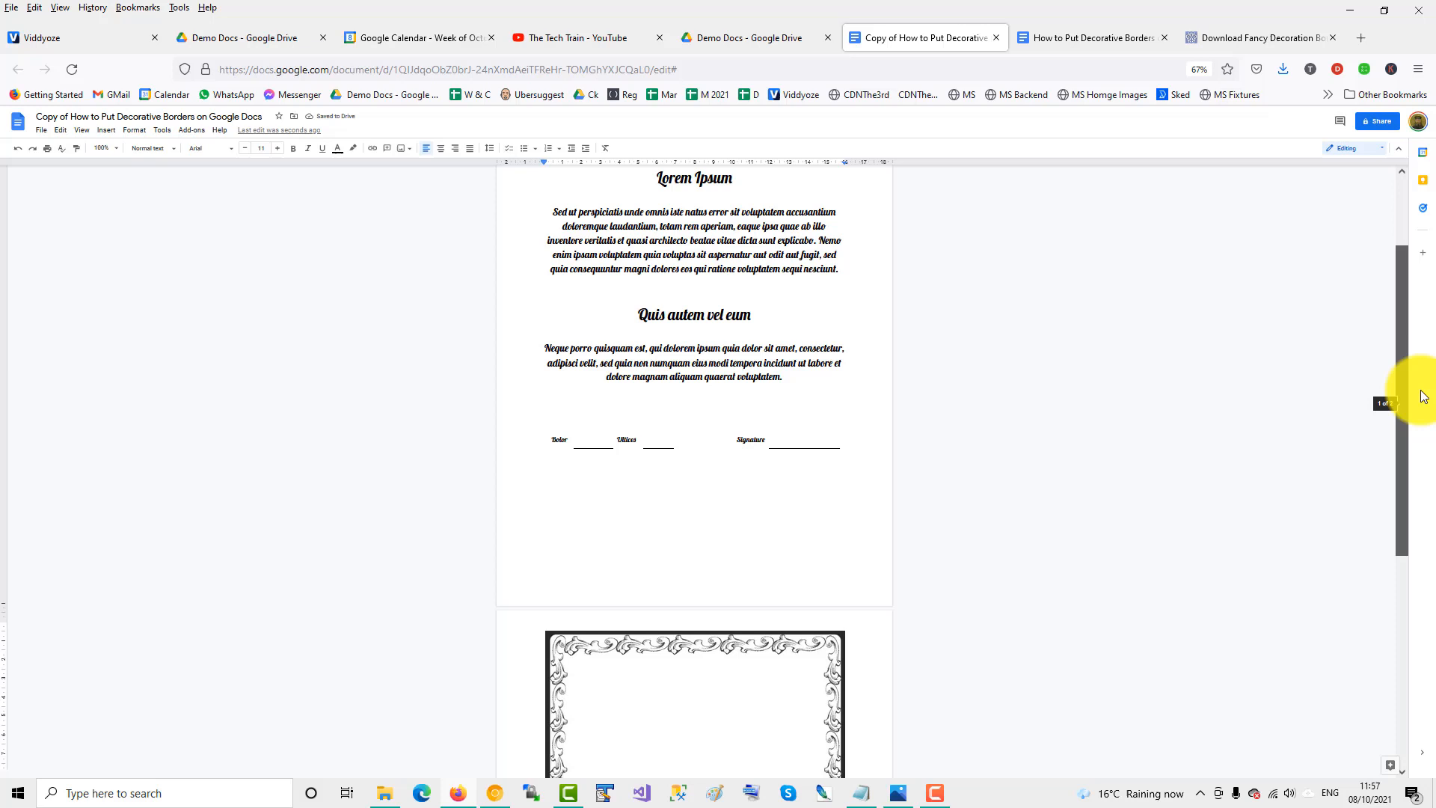
pyautogui.scroll(-3)
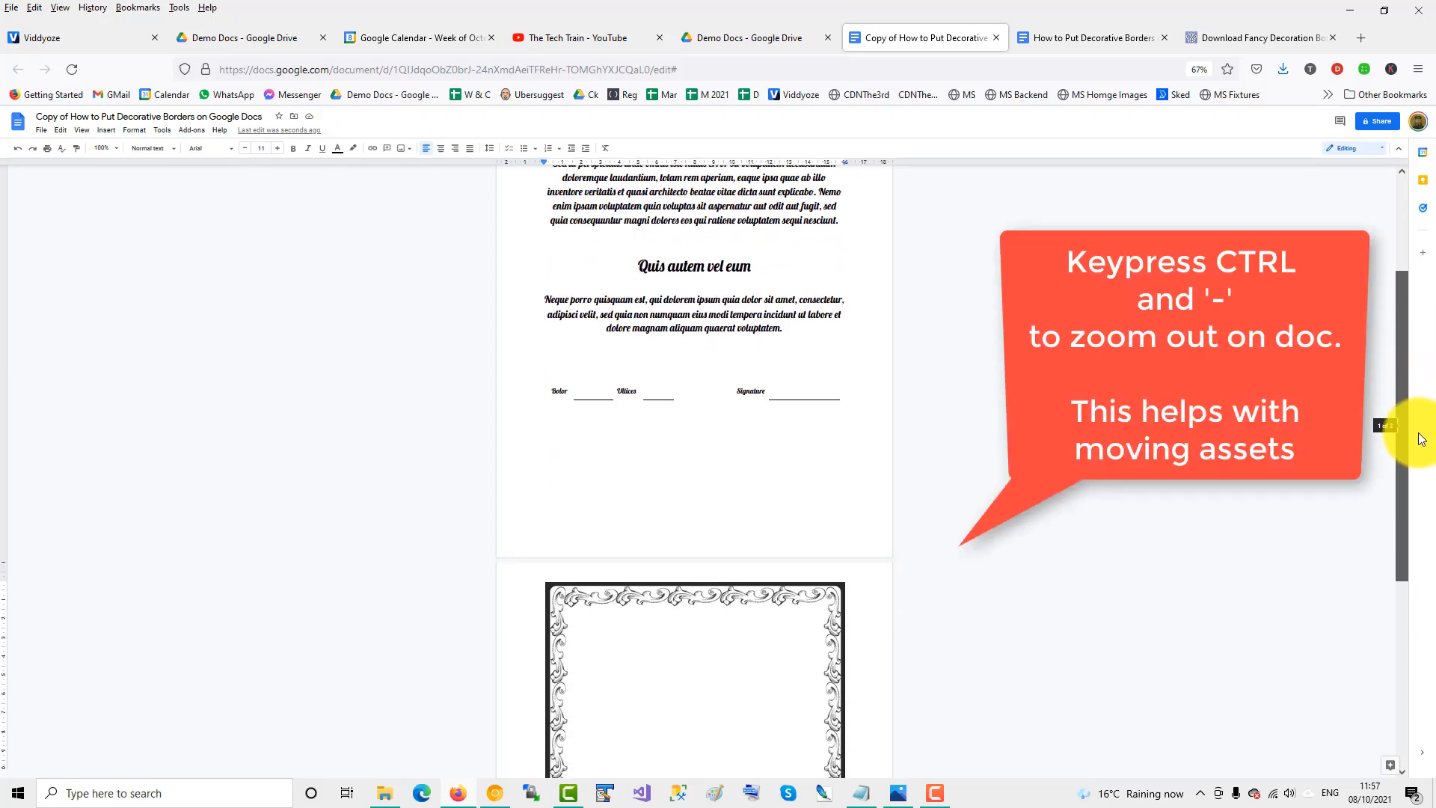
pyautogui.scroll(-3)
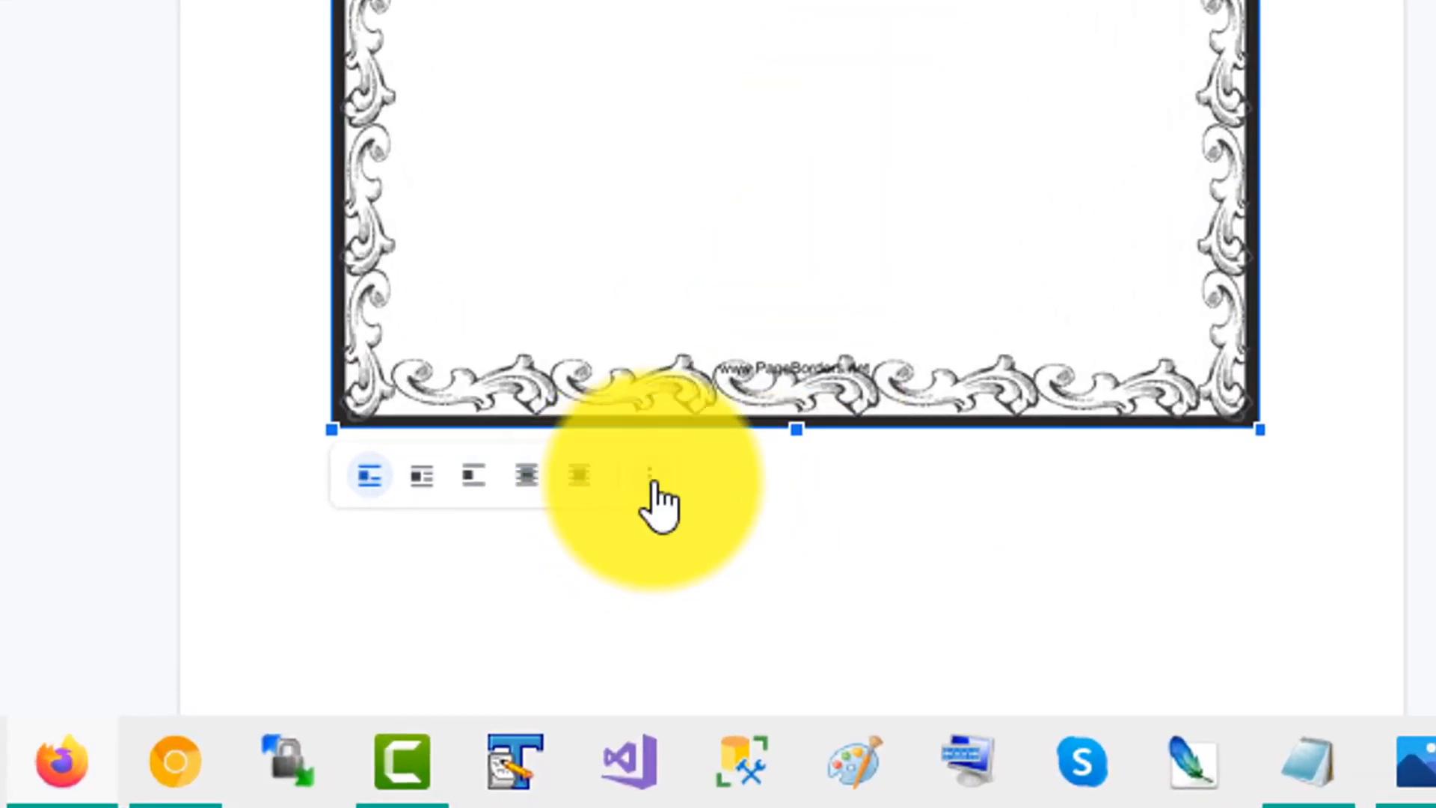
# Set the border image's text wrapping to Behind text via All image options.
pyautogui.click(649, 475)
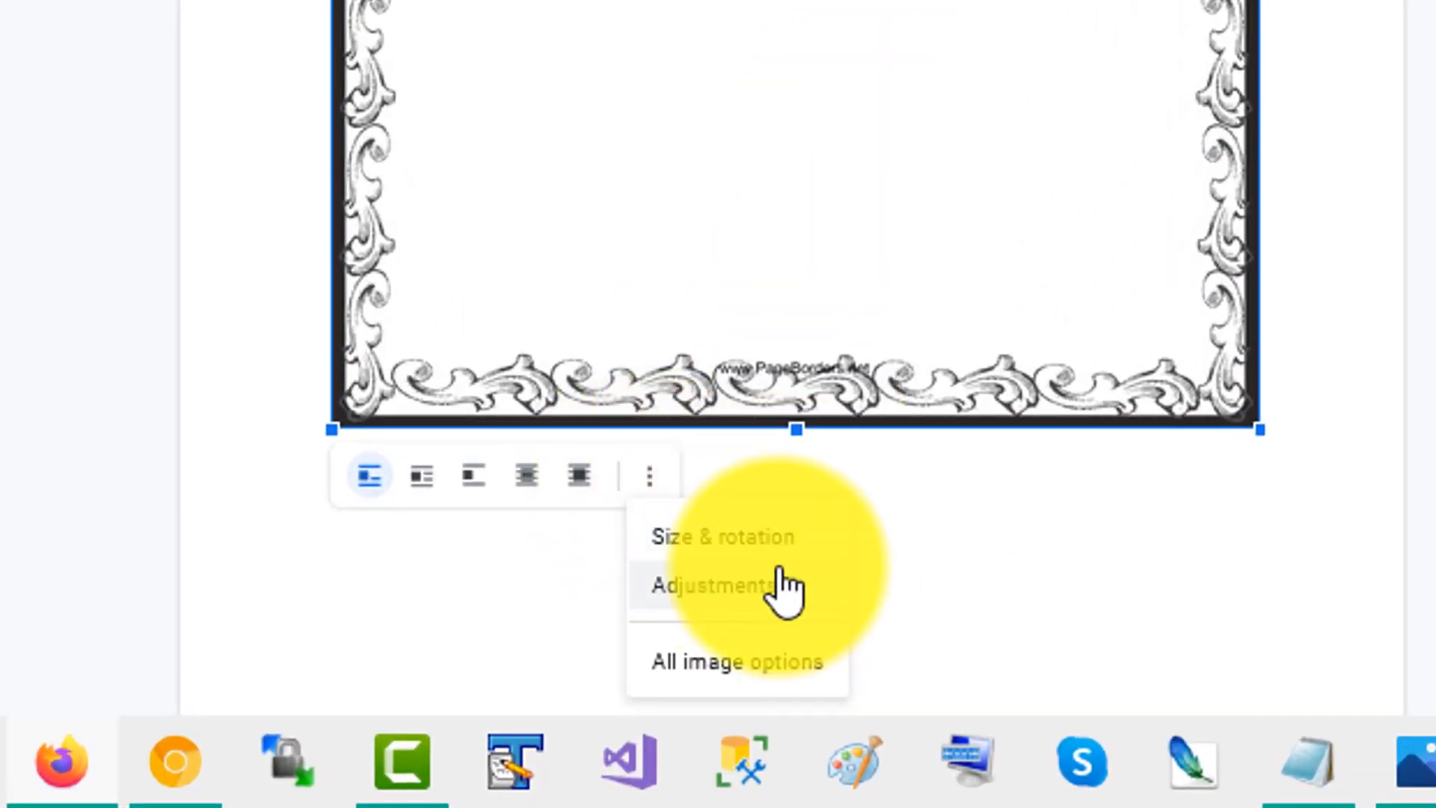
pyautogui.moveTo(779, 673)
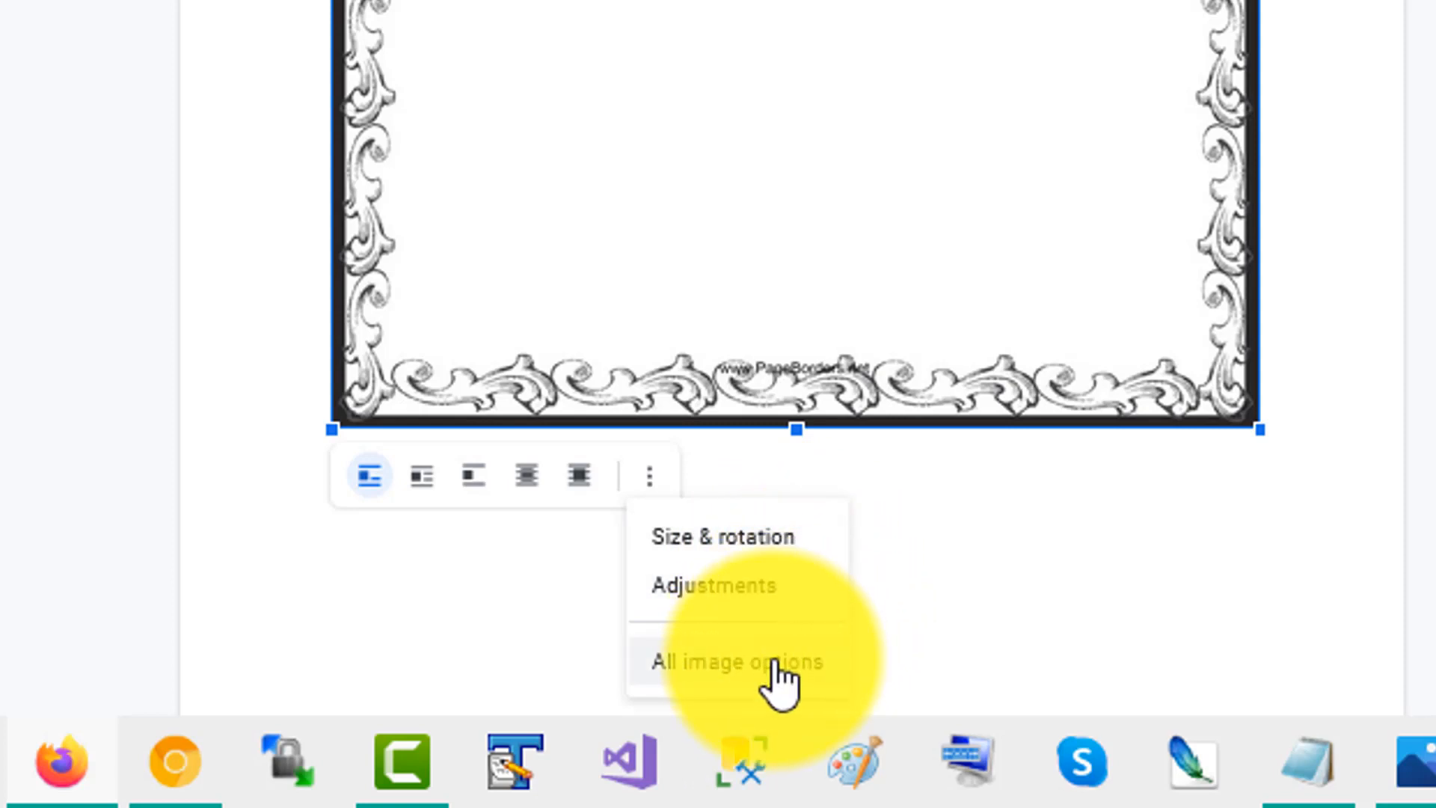
pyautogui.click(730, 662)
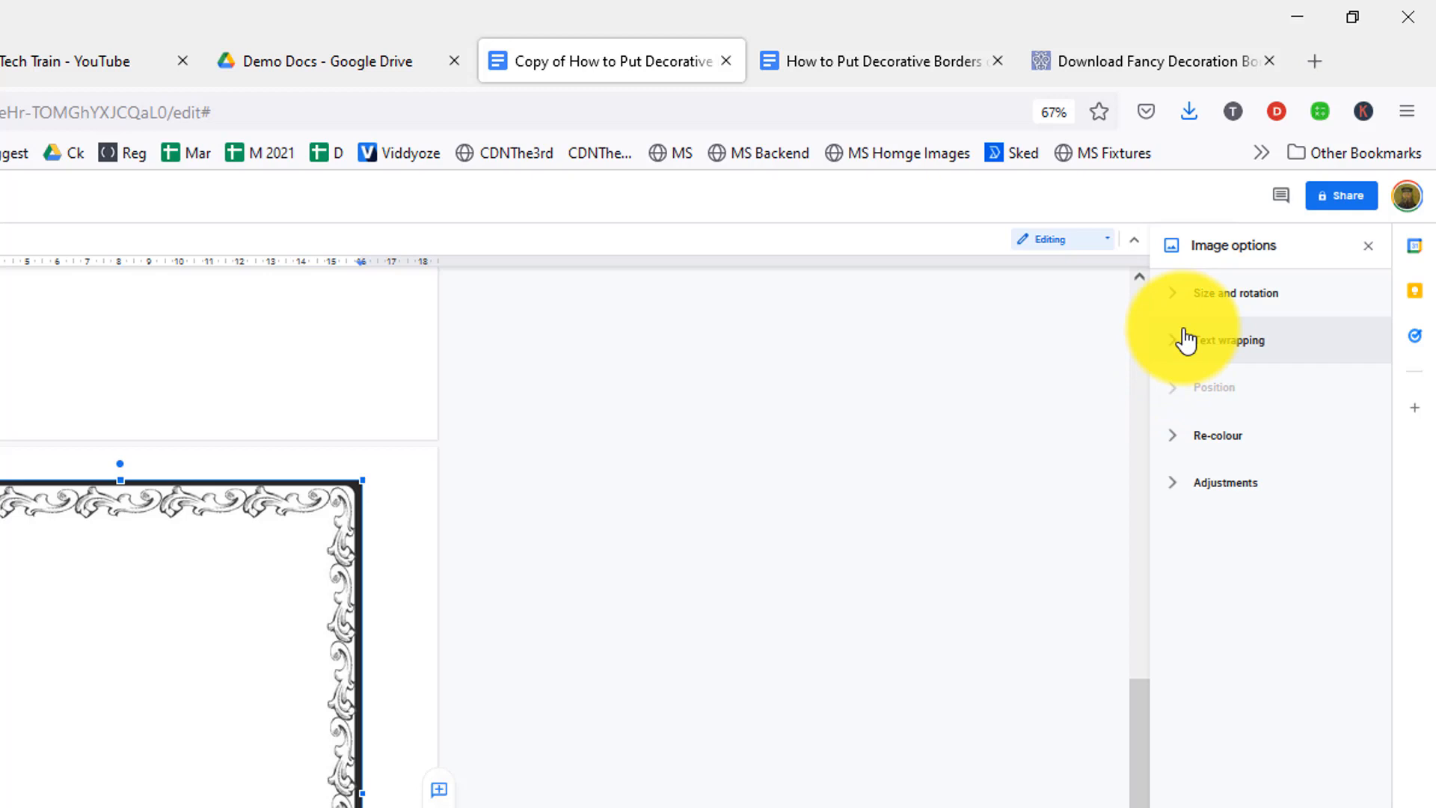
pyautogui.click(1226, 339)
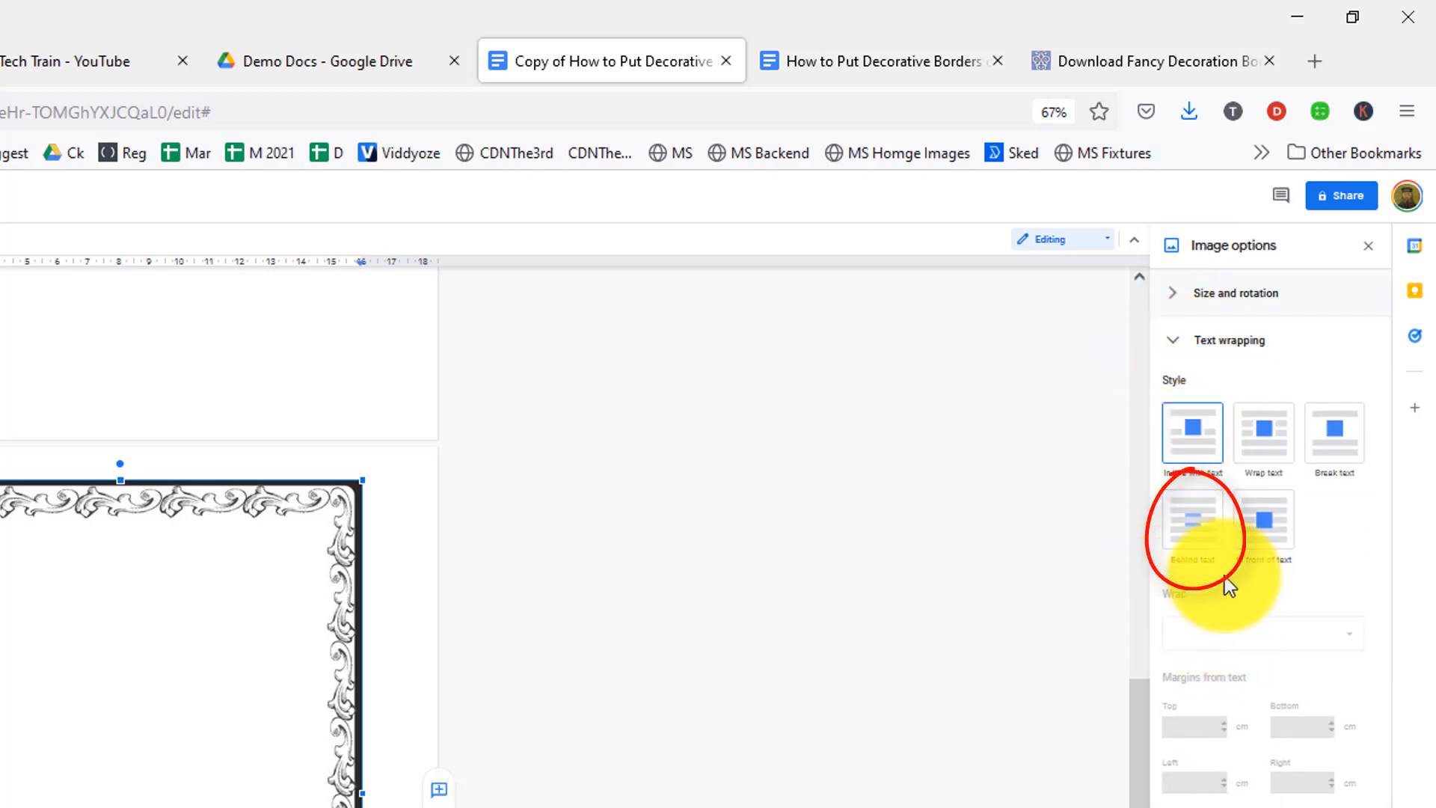
pyautogui.click(1192, 519)
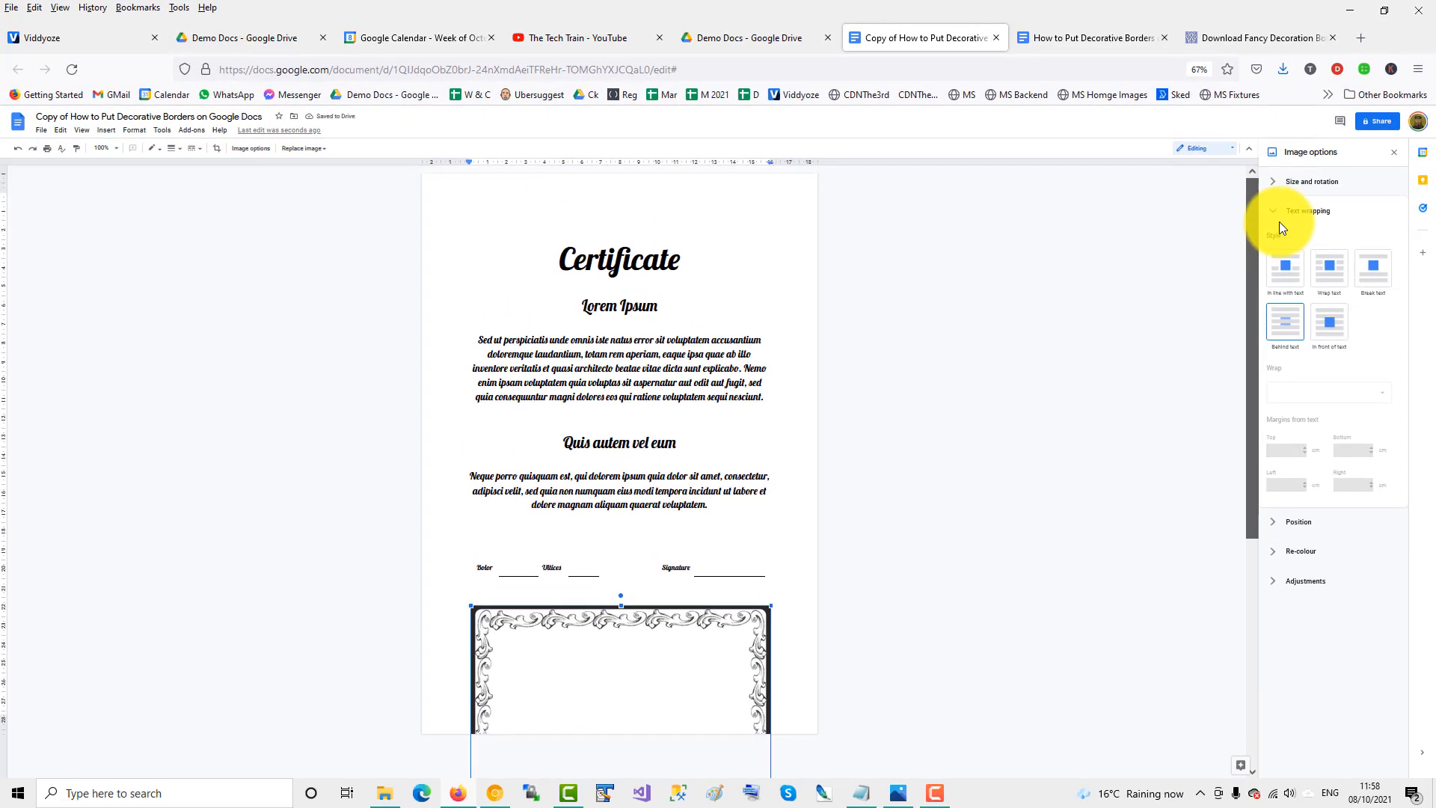
# Drag the border to the top of page one and resize it to fill the page.
pyautogui.click(1300, 211)
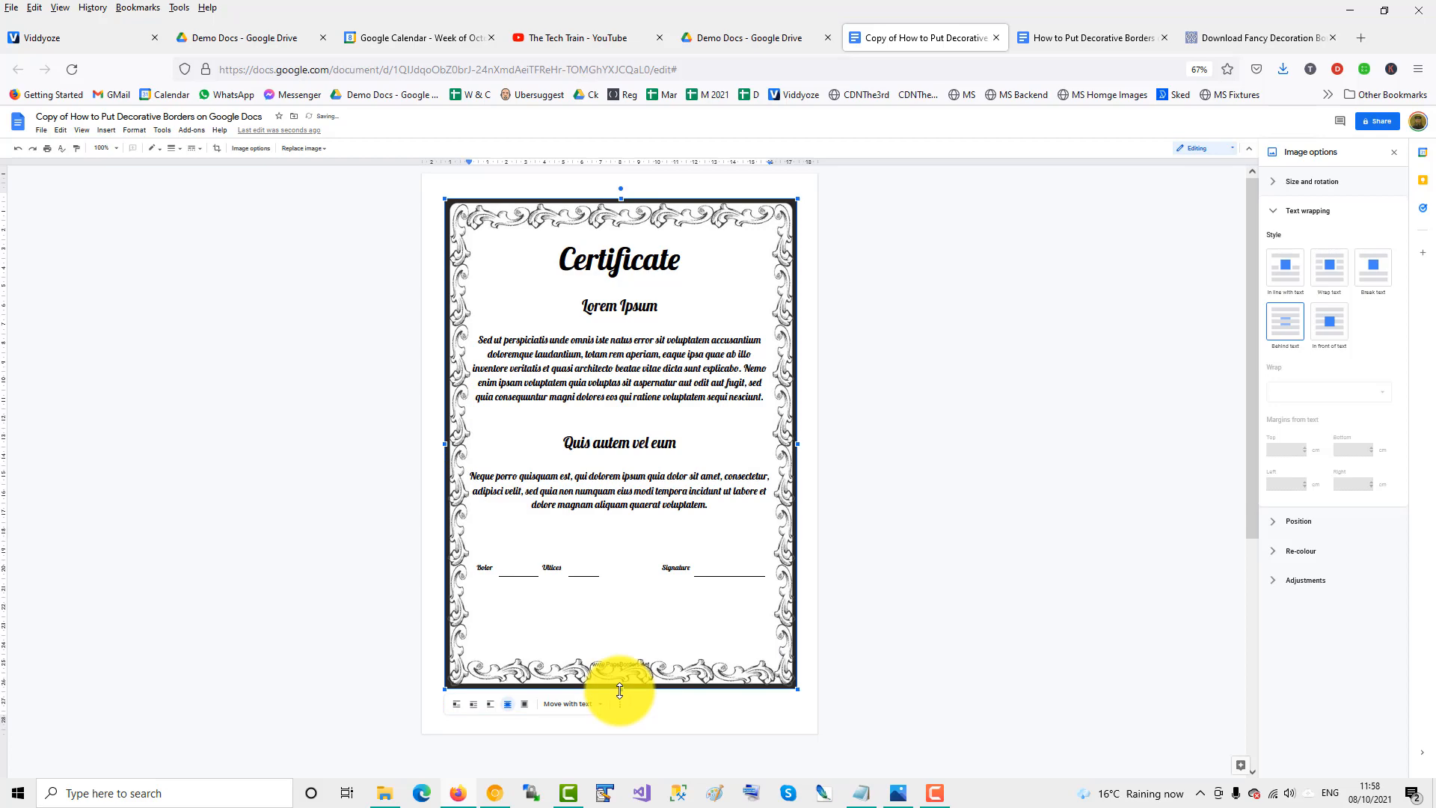
pyautogui.click(893, 483)
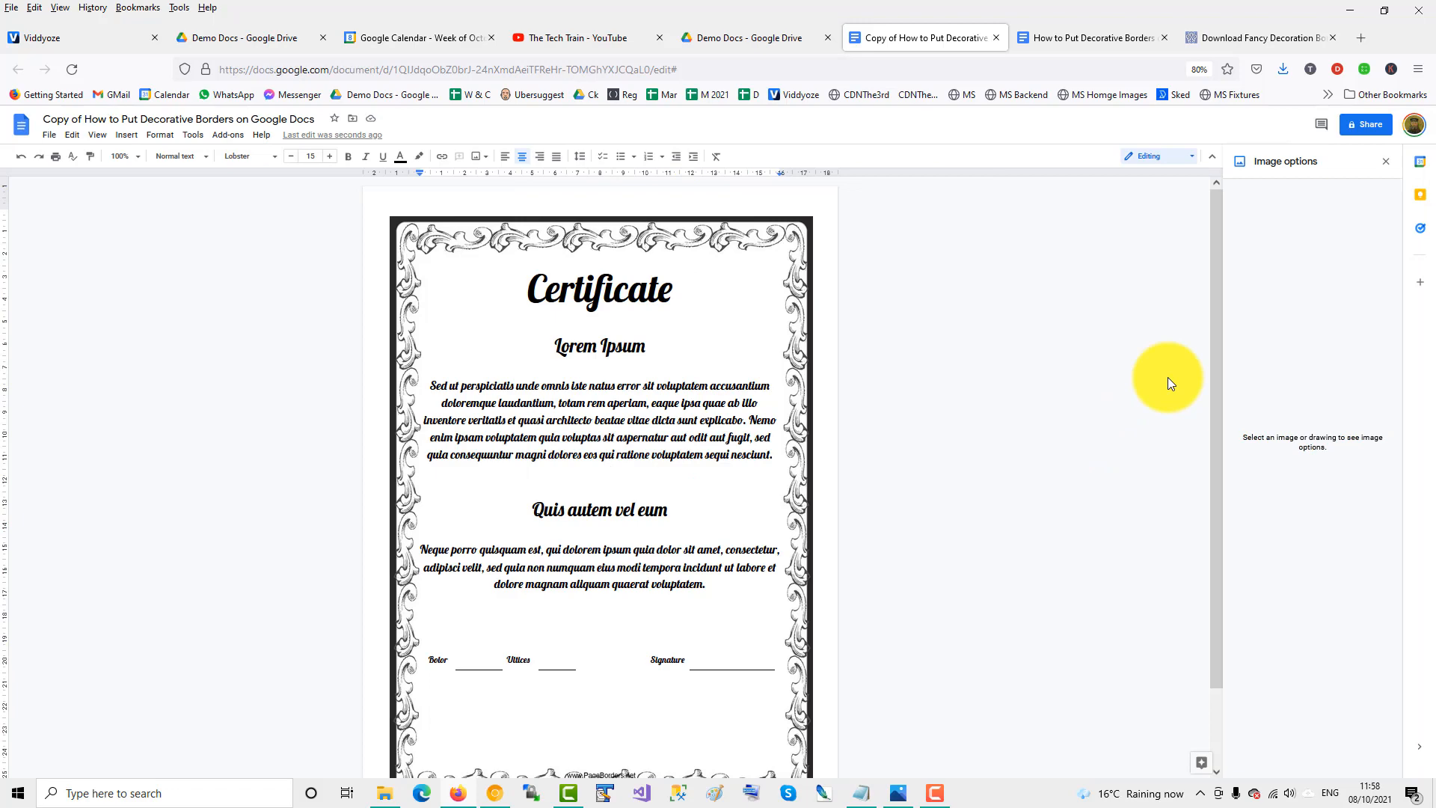
pyautogui.click(1197, 69)
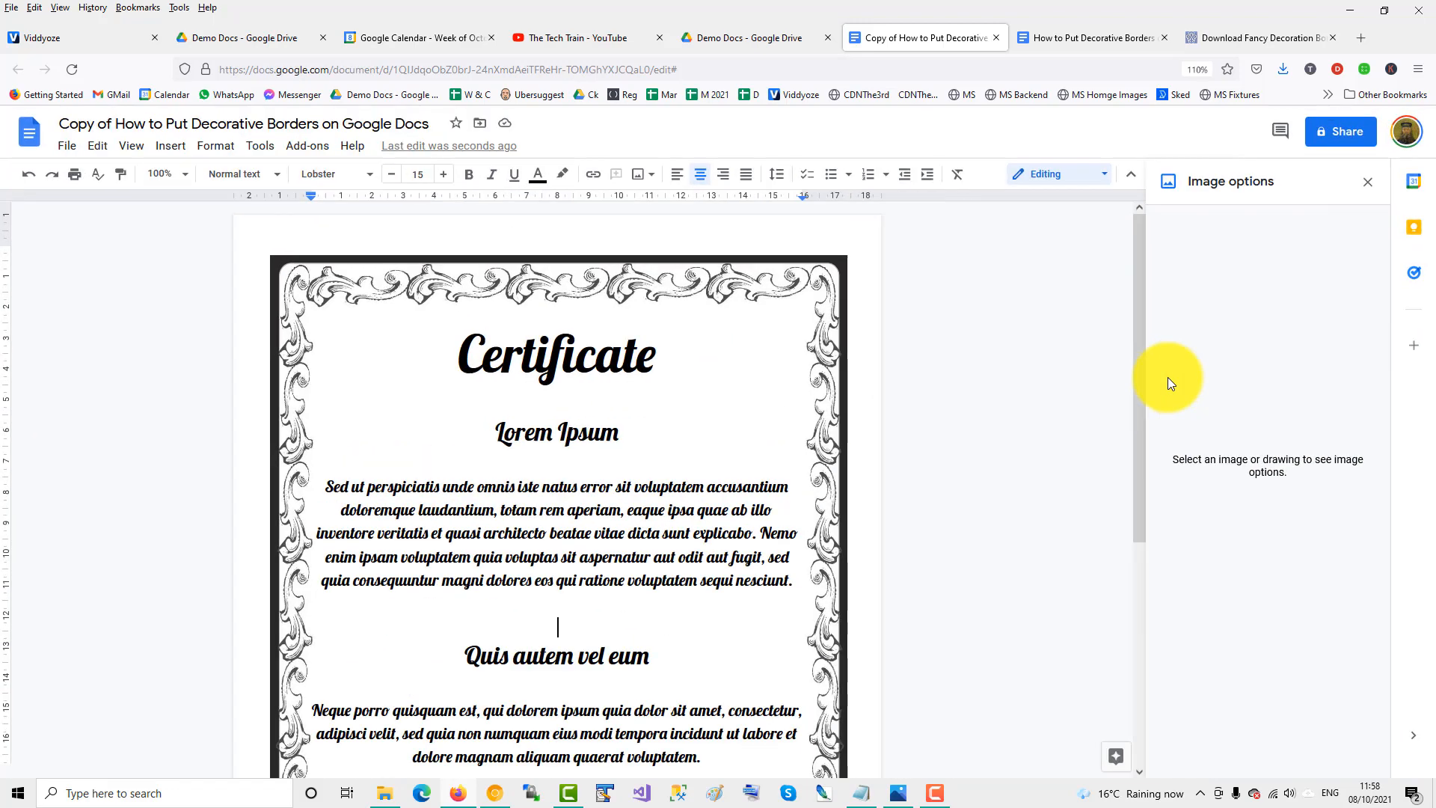